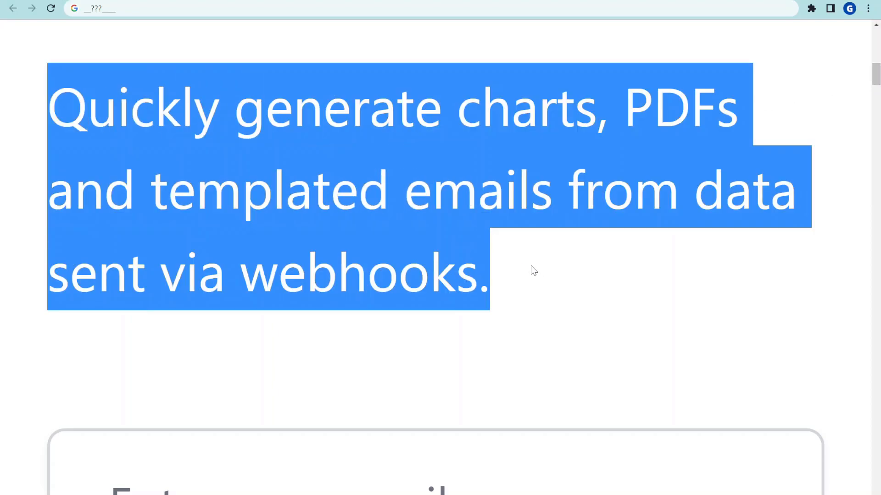
Step: Scroll through the current page and back up before heading to Mixo
{"action": "scroll", "scroll_direction": "down", "scroll_amount": 3}
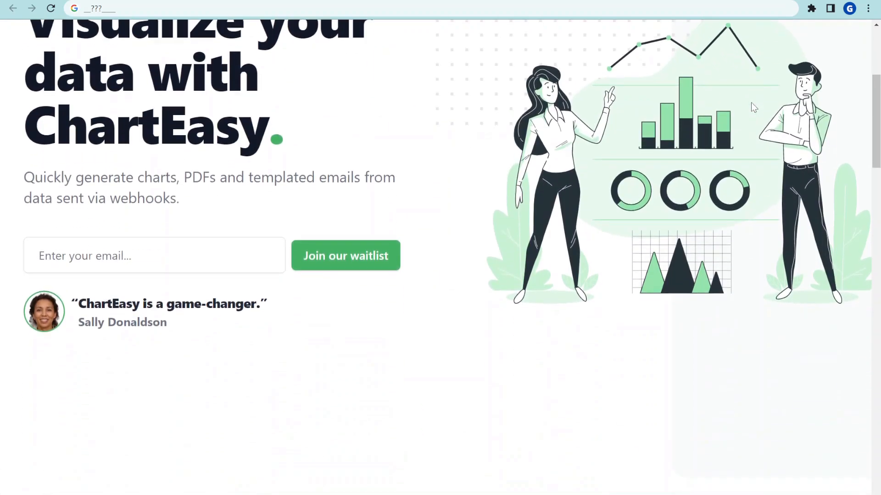
{"action": "scroll", "scroll_direction": "down", "scroll_amount": 3}
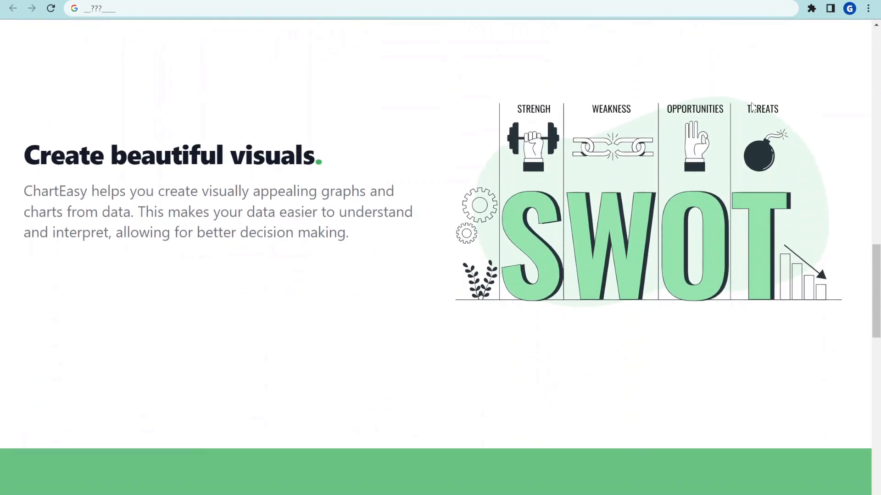
{"action": "scroll", "scroll_direction": "down", "scroll_amount": 3}
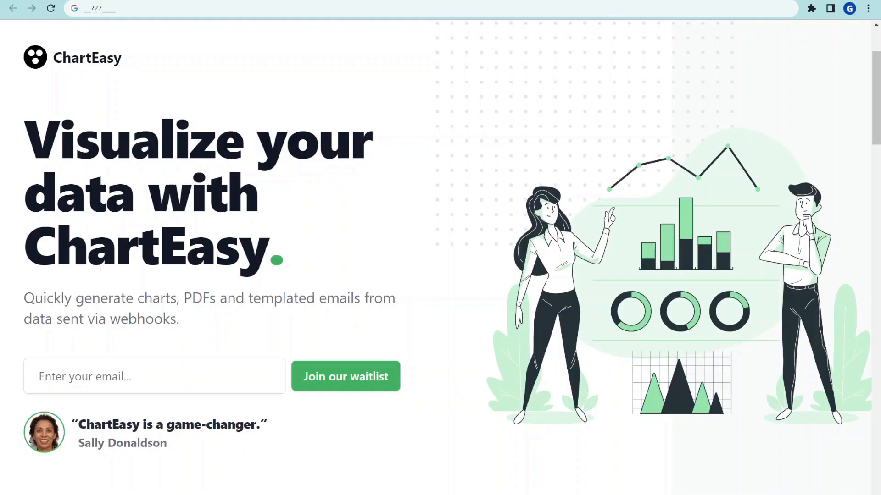
{"action": "scroll", "scroll_direction": "down", "scroll_amount": 3}
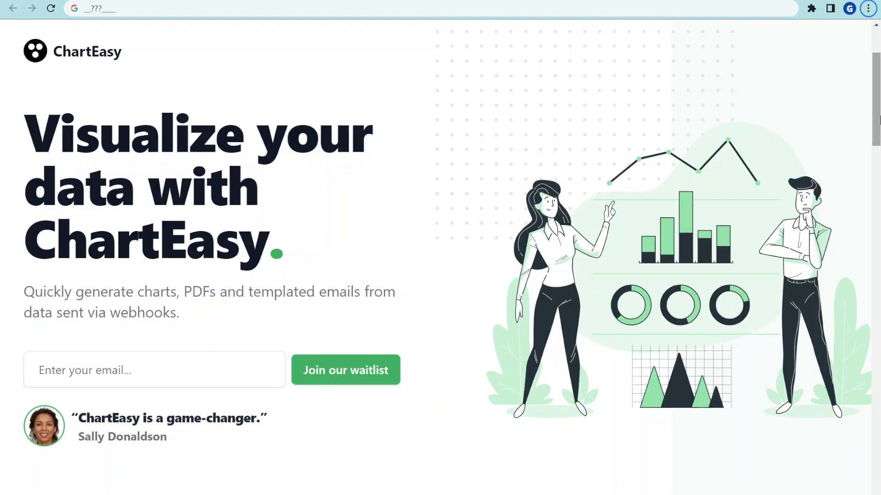
{"action": "scroll", "scroll_direction": "down", "scroll_amount": 3}
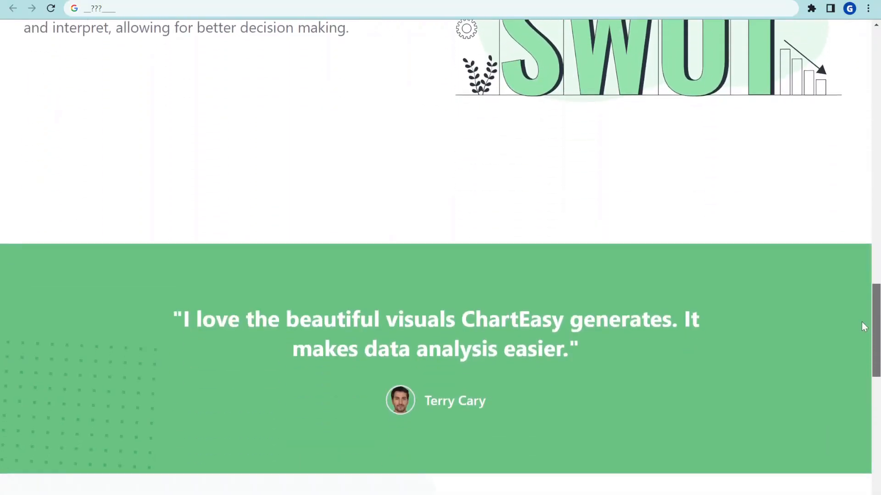
{"action": "scroll", "scroll_direction": "up", "scroll_amount": 3}
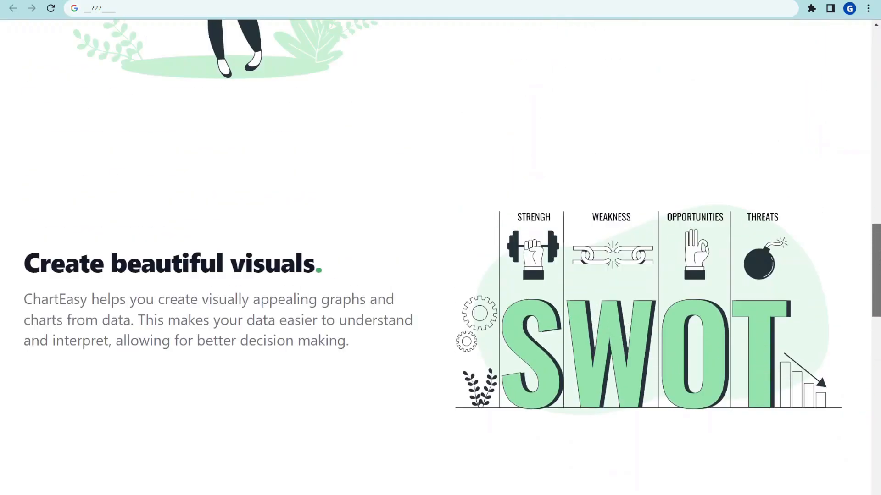
{"action": "scroll", "scroll_direction": "up", "scroll_amount": 3}
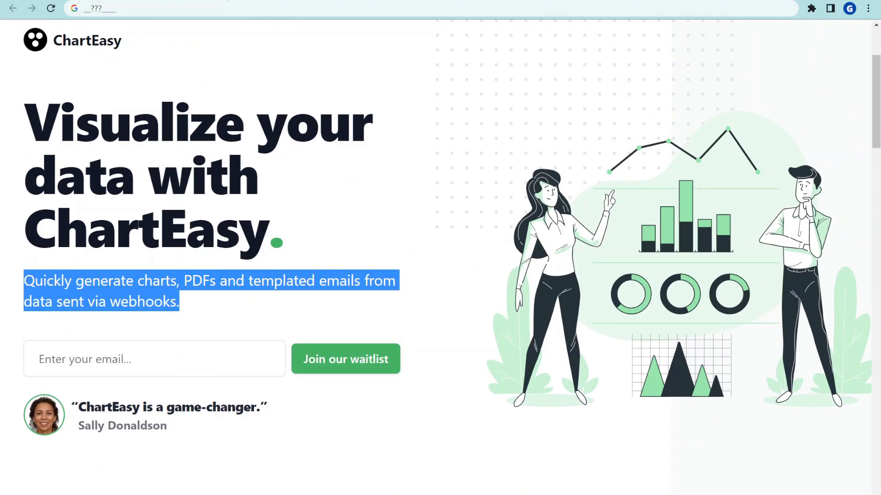
Step: Go to mixo.io and scroll through its AI launcher, feedback, audience and community sections
{"action": "type", "text": "mixo.io"}
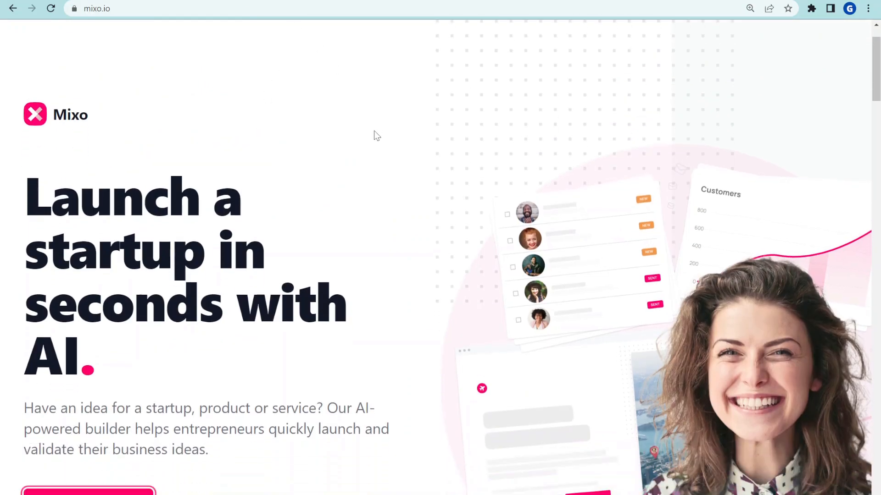
{"action": "scroll", "scroll_direction": "down", "scroll_amount": 3}
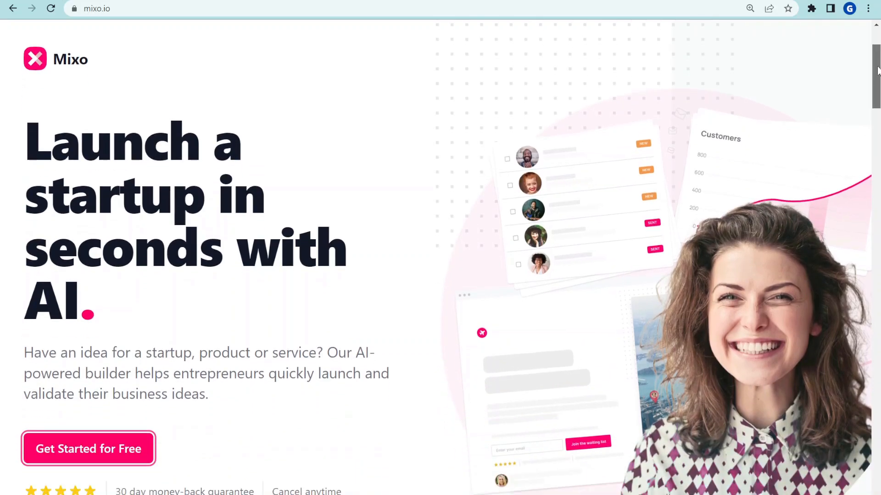
{"action": "scroll", "scroll_direction": "down", "scroll_amount": 3}
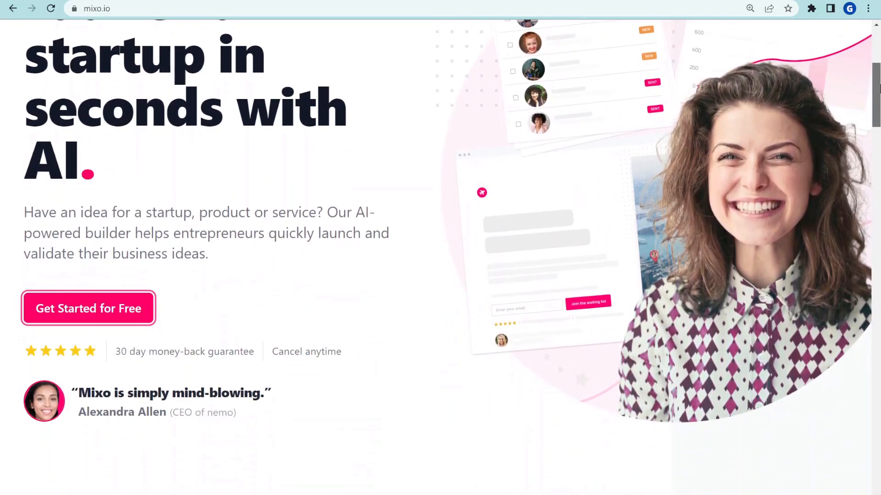
{"action": "scroll", "scroll_direction": "down", "scroll_amount": 3}
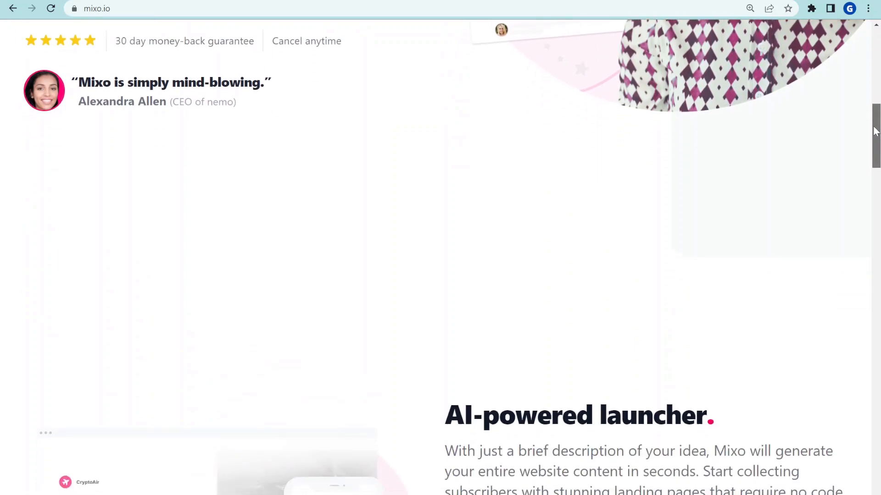
{"action": "scroll", "scroll_direction": "down", "scroll_amount": 3}
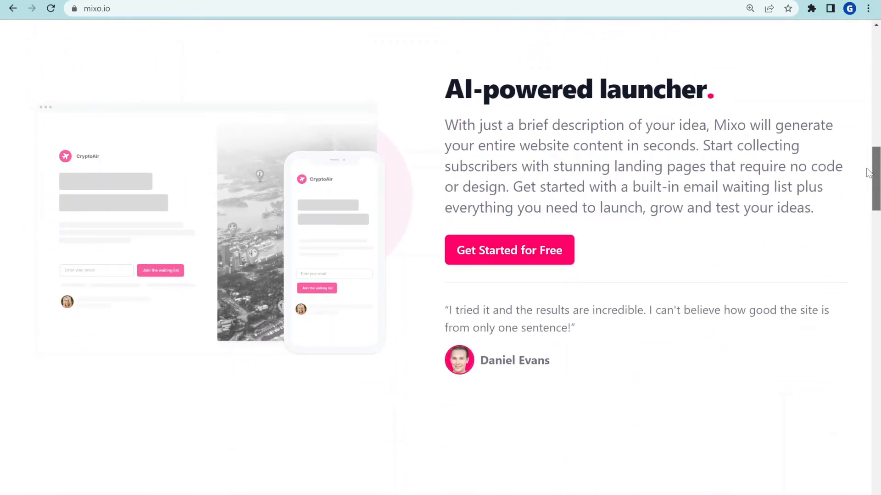
{"action": "scroll", "scroll_direction": "down", "scroll_amount": 3}
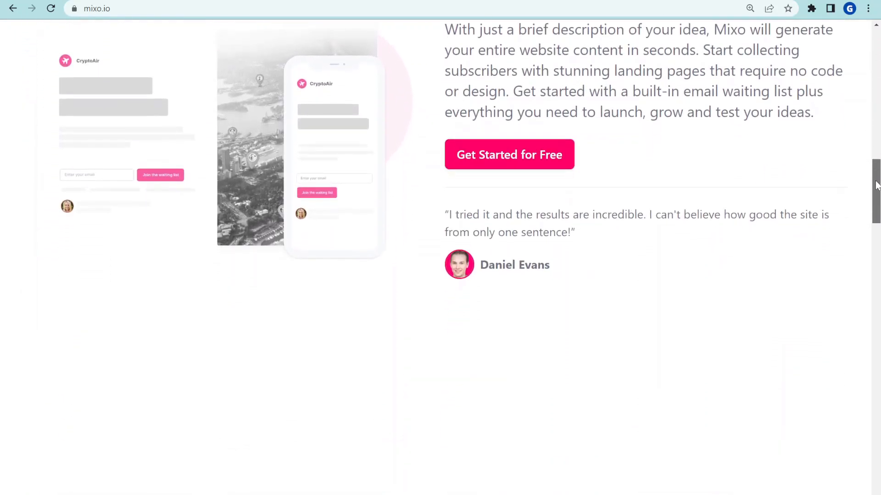
{"action": "scroll", "scroll_direction": "down", "scroll_amount": 3}
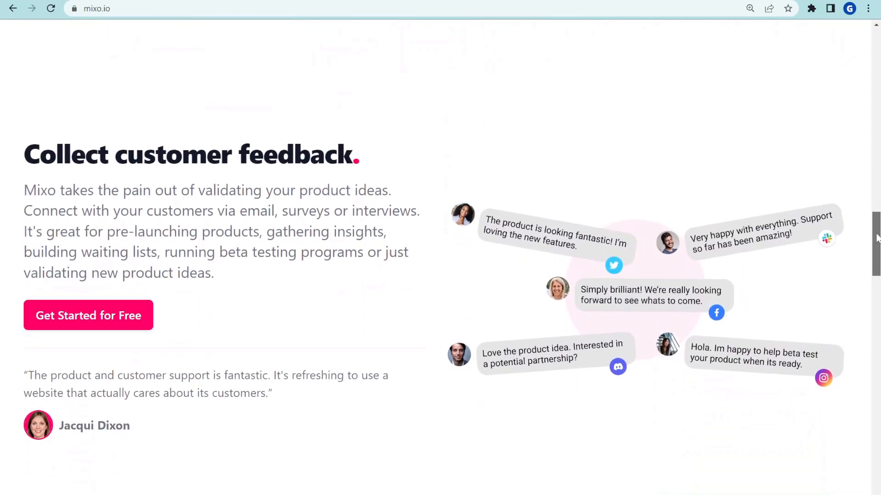
{"action": "scroll", "scroll_direction": "down", "scroll_amount": 3}
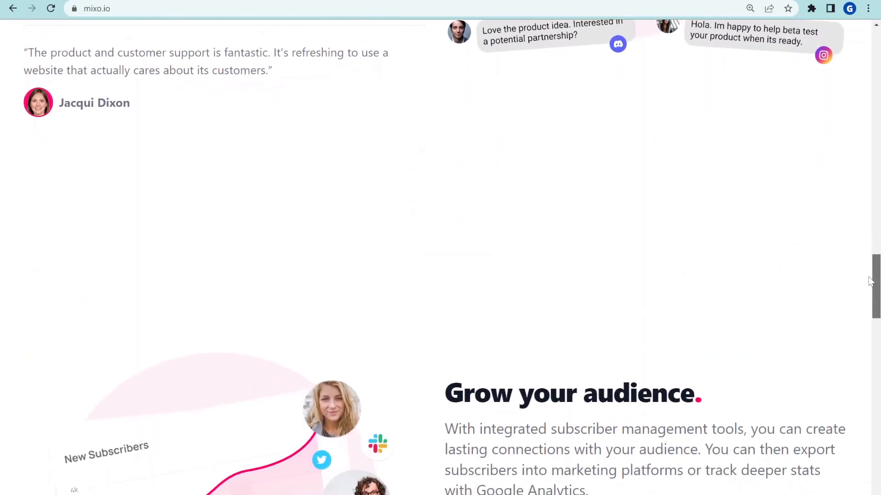
{"action": "scroll", "scroll_direction": "down", "scroll_amount": 3}
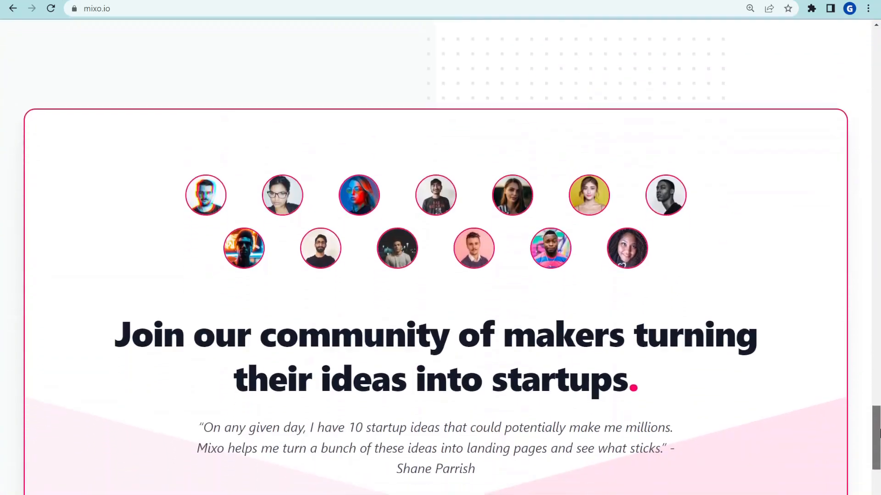
{"action": "scroll", "scroll_direction": "up", "scroll_amount": 3}
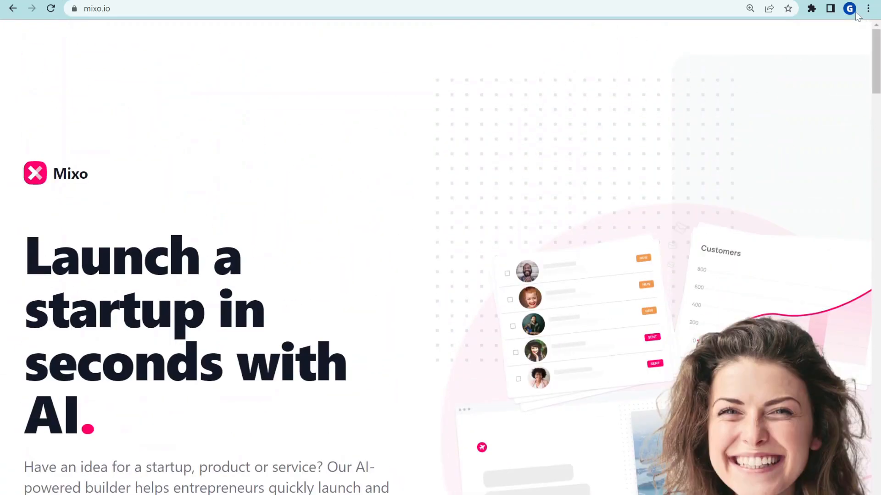
{"action": "scroll", "scroll_direction": "down", "scroll_amount": 3}
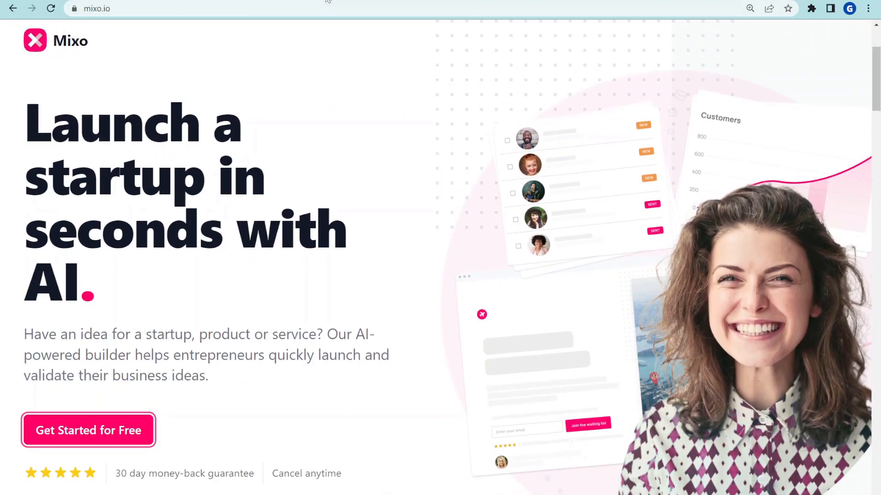
Step: Start a free site with the idea: an online marketplace for electric cars and improvements
{"action": "left_click", "coordinate": [88, 431]}
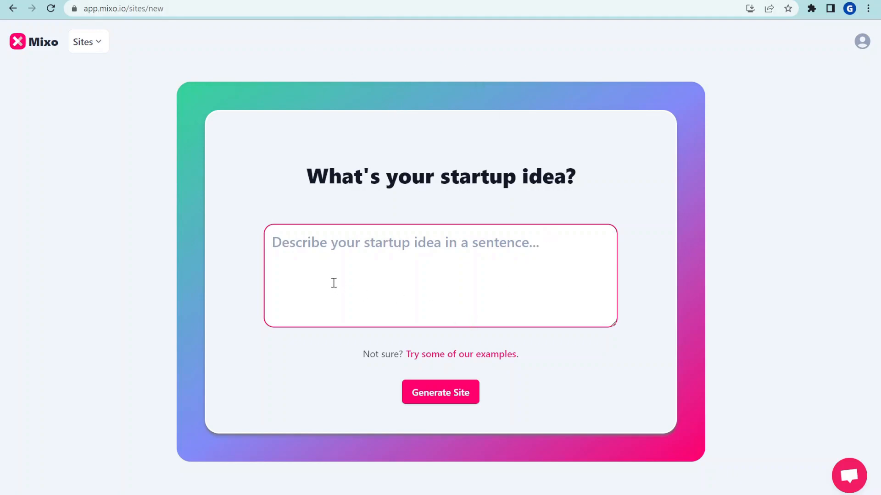
{"action": "mouse_move", "coordinate": [816, 231]}
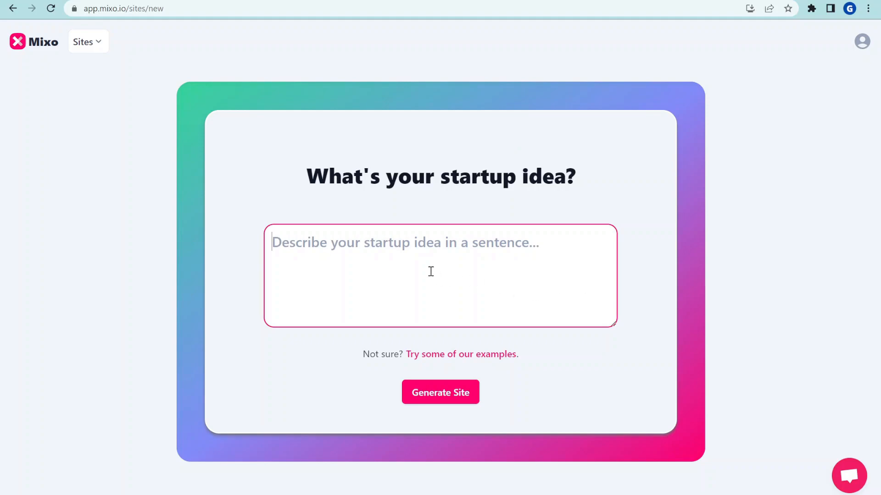
{"action": "type", "text": "An online marketplace that specializes in electric cars and electric car improvements."}
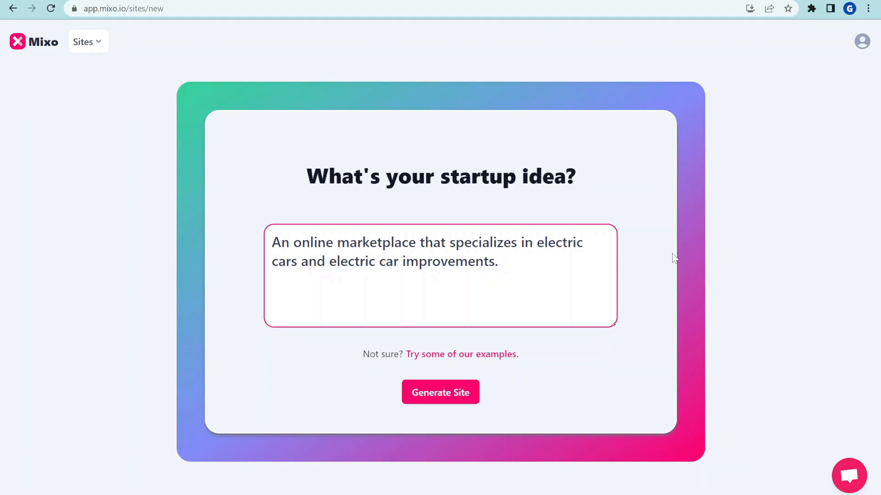
{"action": "mouse_move", "coordinate": [622, 315]}
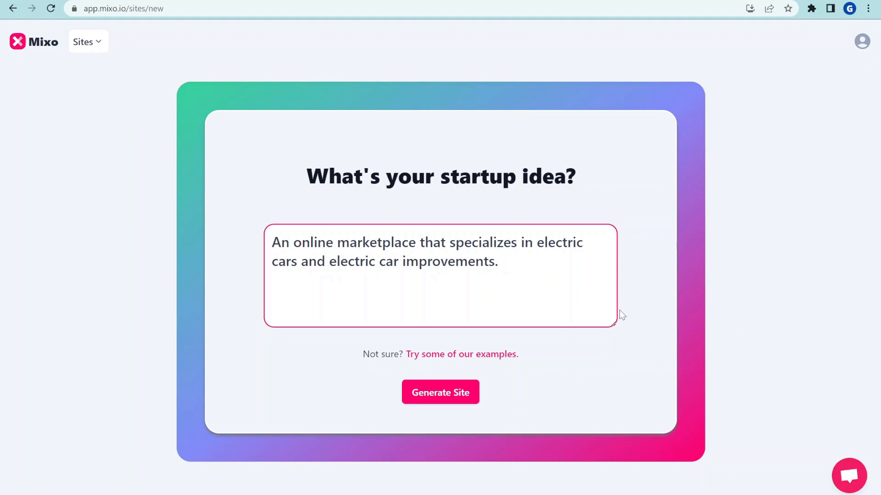
{"action": "mouse_move", "coordinate": [440, 392]}
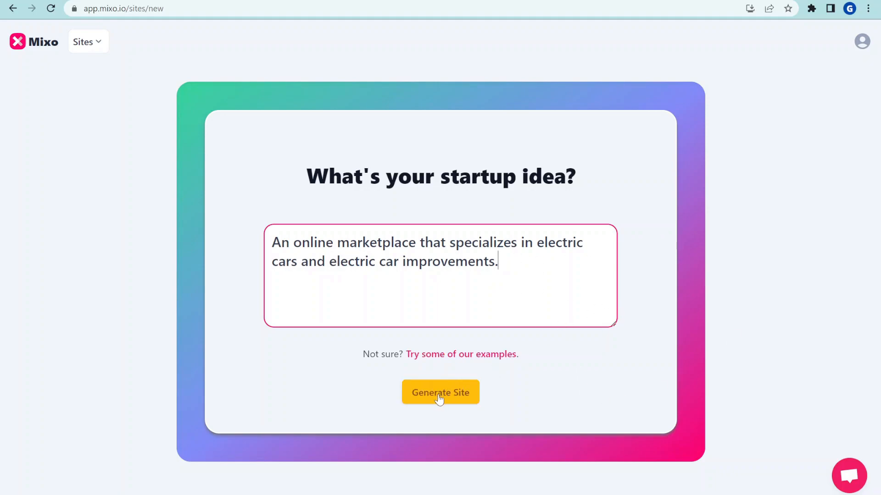
{"action": "mouse_move", "coordinate": [447, 401]}
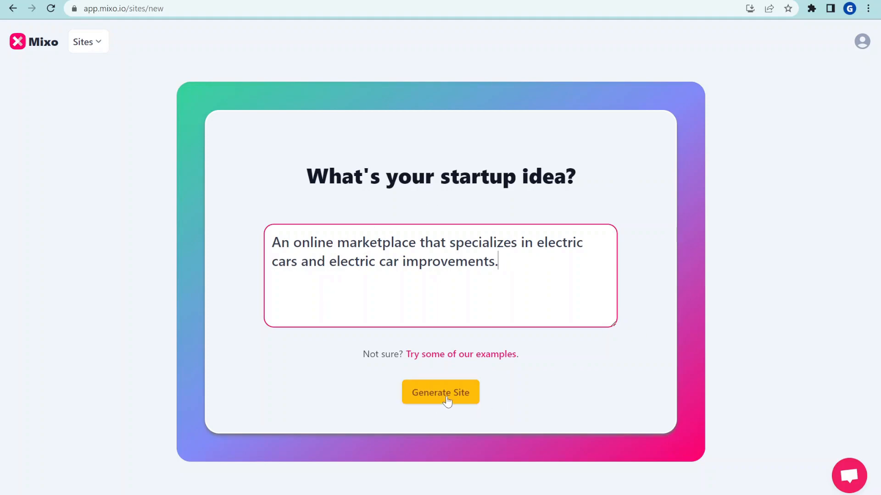
{"action": "left_click", "coordinate": [441, 392]}
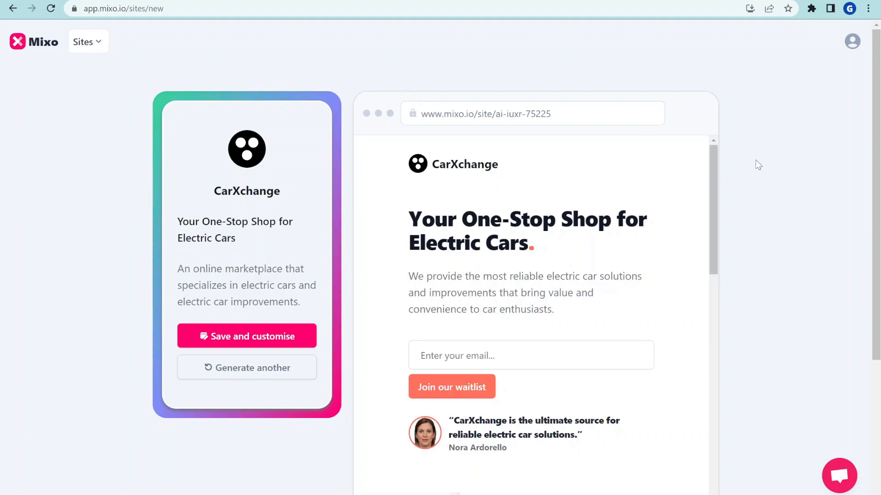
{"action": "mouse_move", "coordinate": [757, 202]}
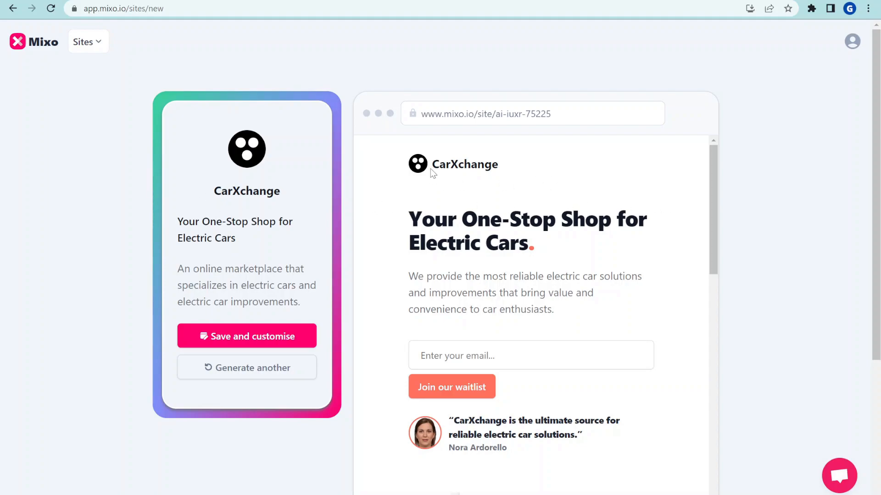
{"action": "mouse_move", "coordinate": [308, 206]}
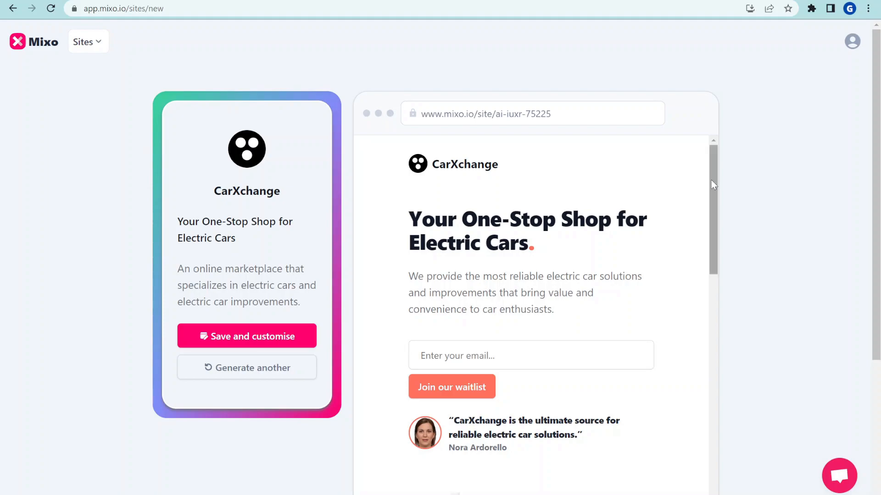
{"action": "scroll", "scroll_direction": "down", "scroll_amount": 3}
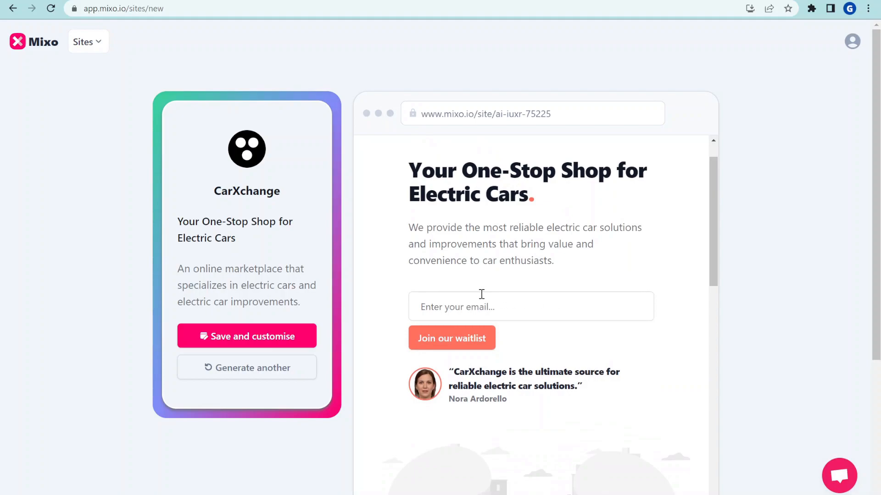
{"action": "left_click", "coordinate": [530, 306]}
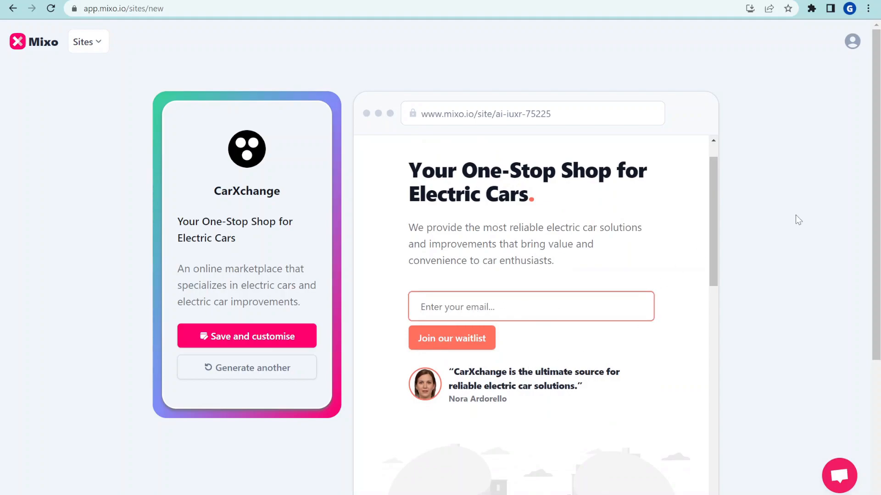
{"action": "scroll", "scroll_direction": "down", "scroll_amount": 3}
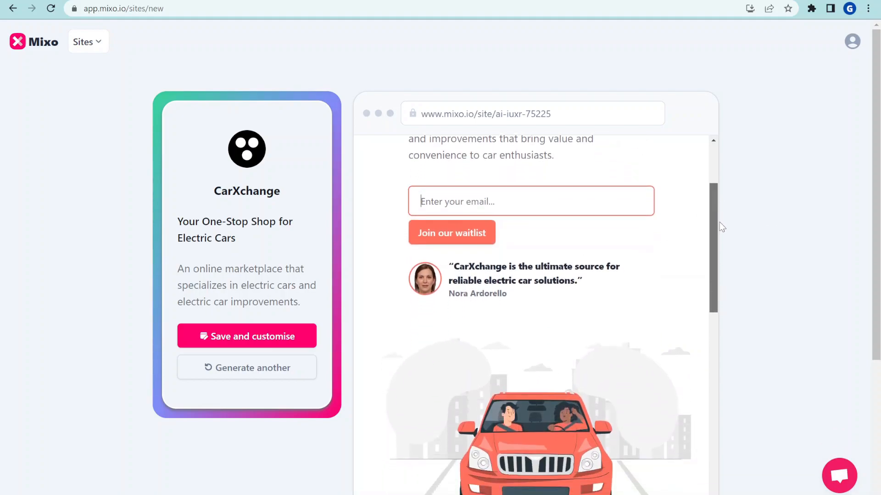
{"action": "scroll", "scroll_direction": "down", "scroll_amount": 3}
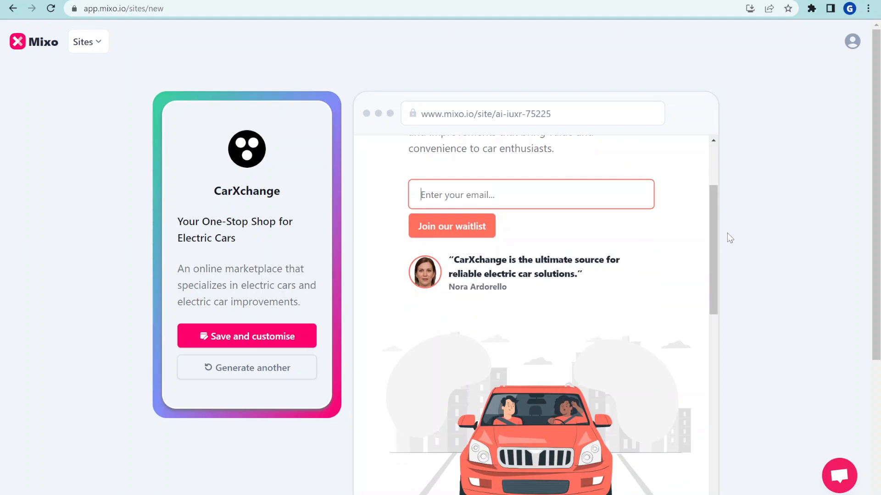
{"action": "scroll", "scroll_direction": "down", "scroll_amount": 3}
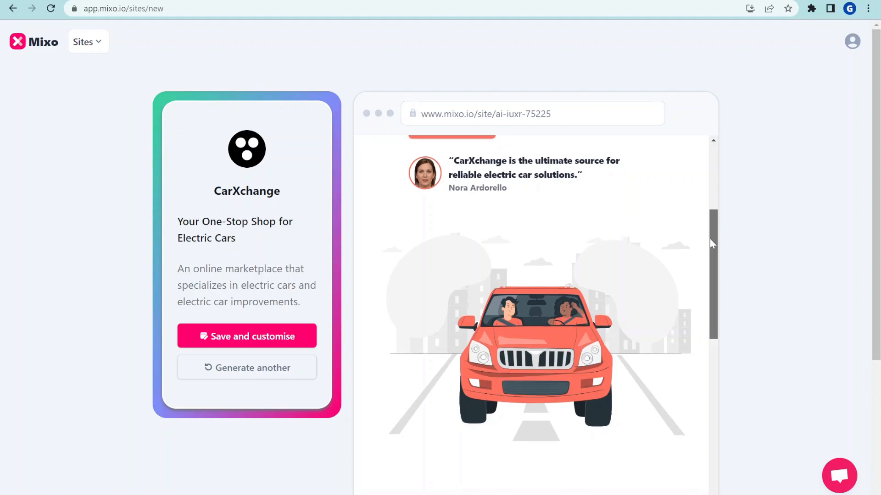
{"action": "scroll", "scroll_direction": "down", "scroll_amount": 3}
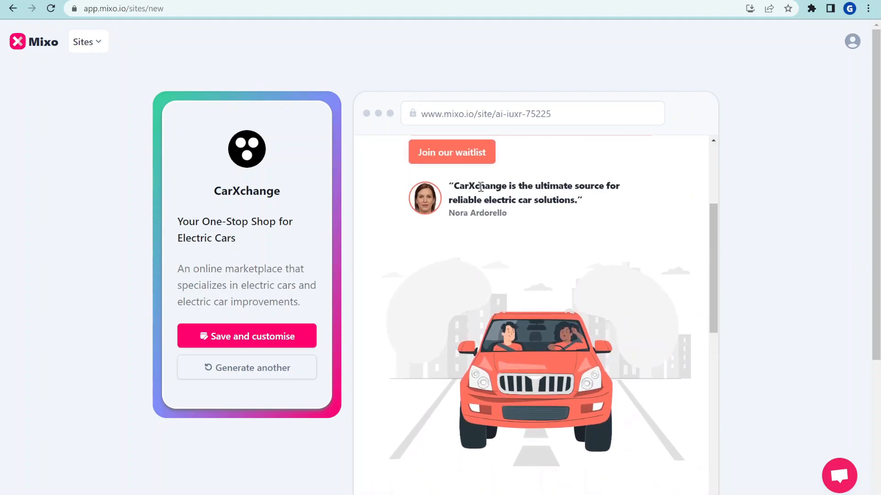
{"action": "scroll", "scroll_direction": "down", "scroll_amount": 3}
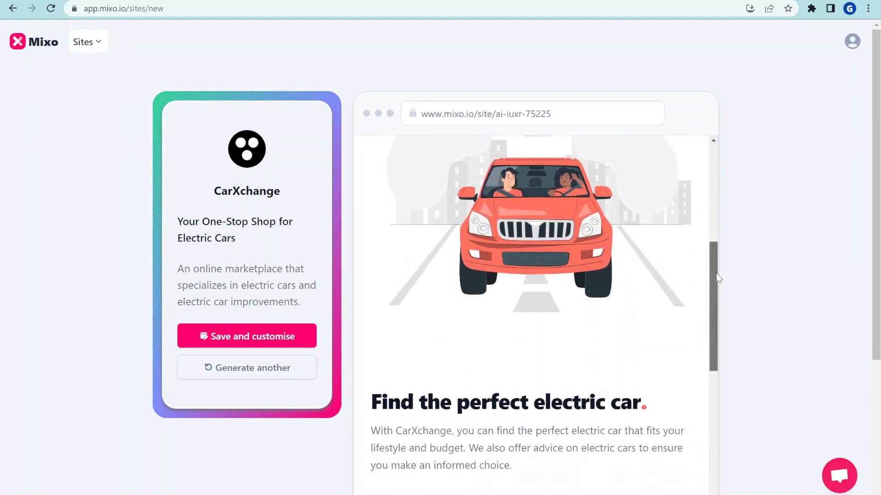
{"action": "scroll", "scroll_direction": "down", "scroll_amount": 3}
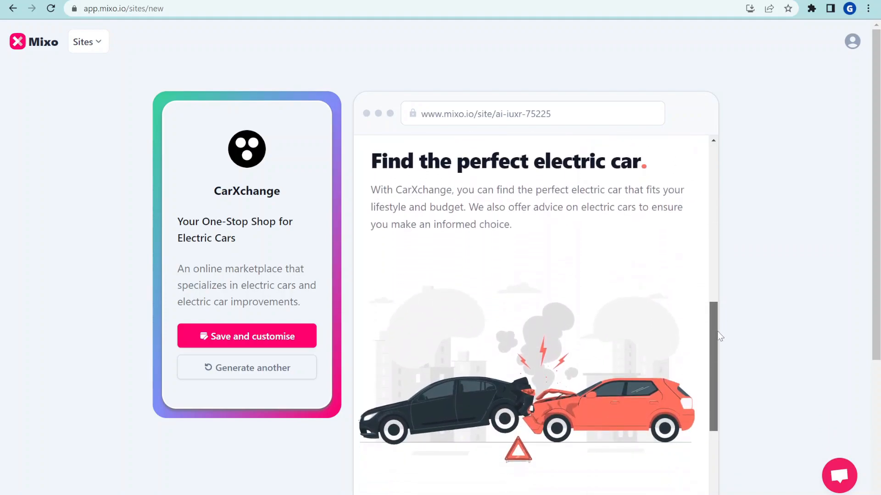
{"action": "scroll", "scroll_direction": "down", "scroll_amount": 3}
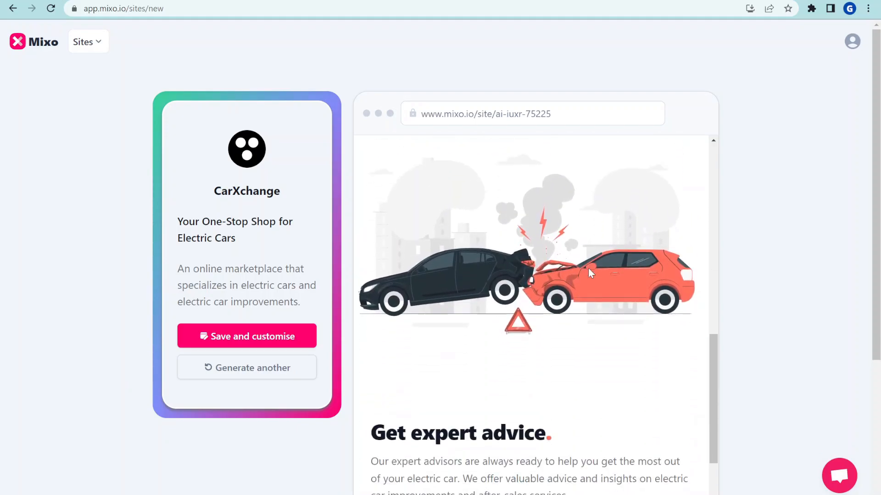
{"action": "scroll", "scroll_direction": "down", "scroll_amount": 3}
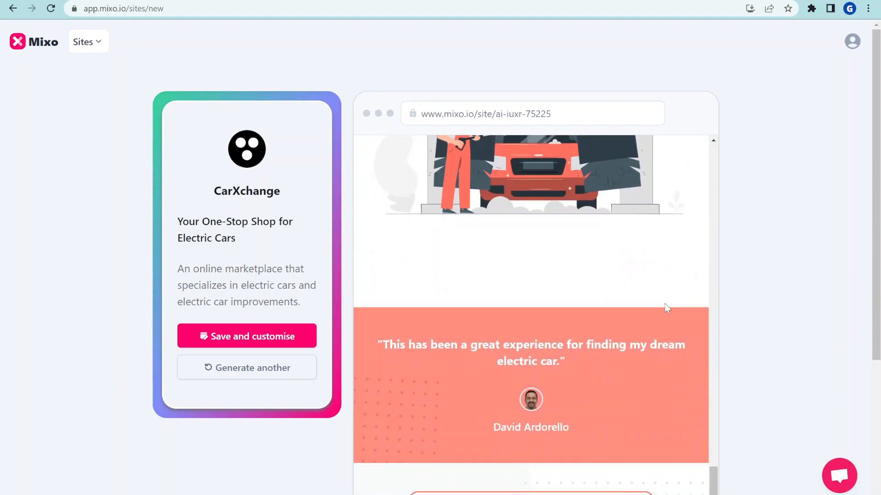
{"action": "scroll", "scroll_direction": "down", "scroll_amount": 3}
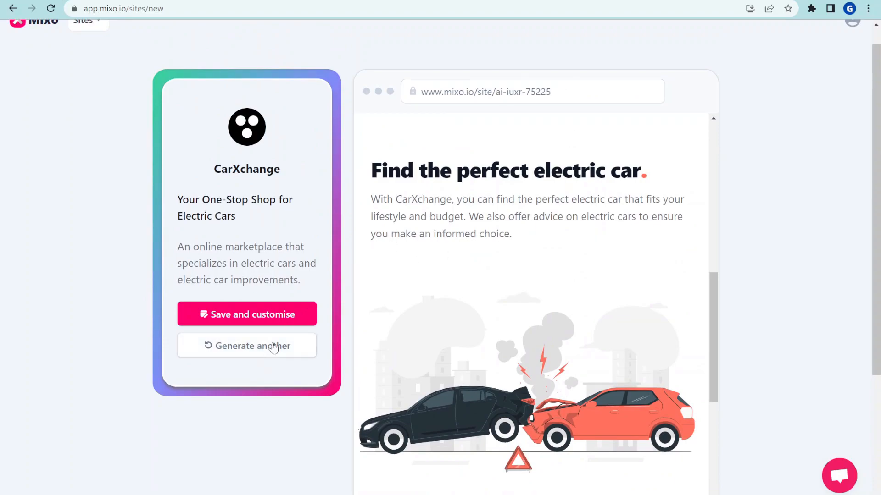
Step: Generate another site for the electric-car idea, discarding the unsaved CarXchange page
{"action": "left_click", "coordinate": [246, 346]}
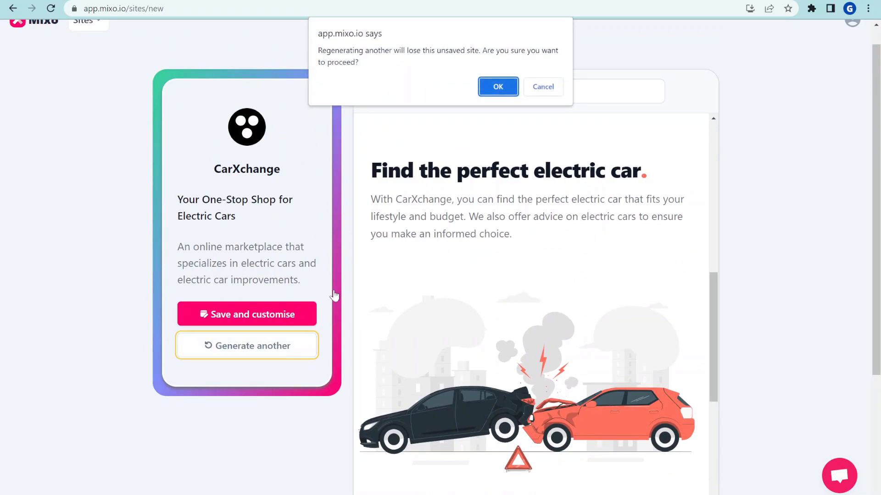
{"action": "left_click", "coordinate": [496, 86]}
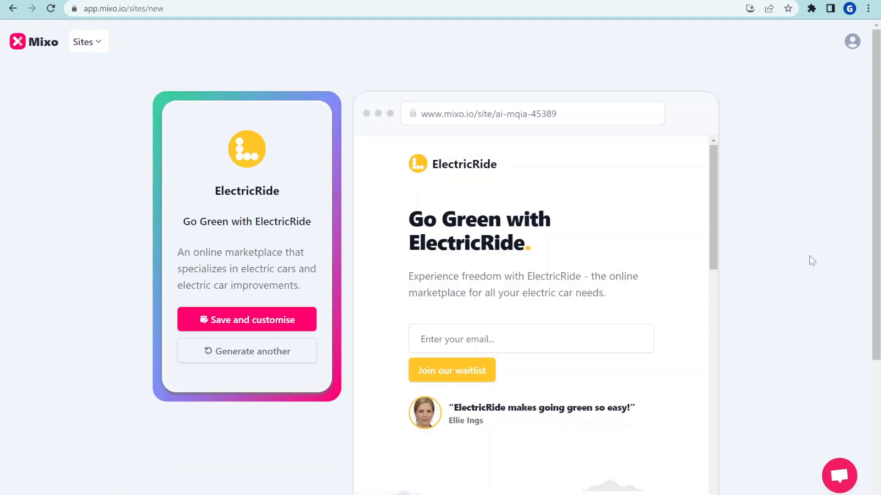
{"action": "mouse_move", "coordinate": [444, 177]}
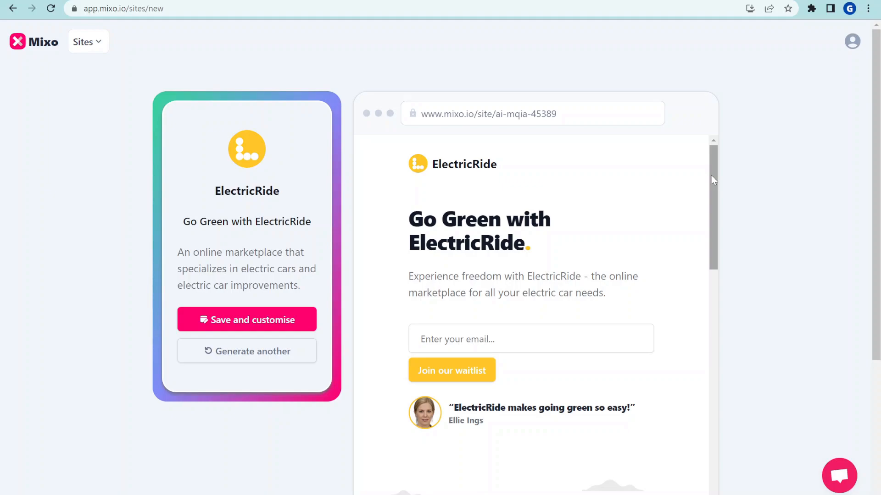
Step: Scroll through the new ElectricRide preview with its waitlist signup and testimonial
{"action": "scroll", "scroll_direction": "down", "scroll_amount": 3}
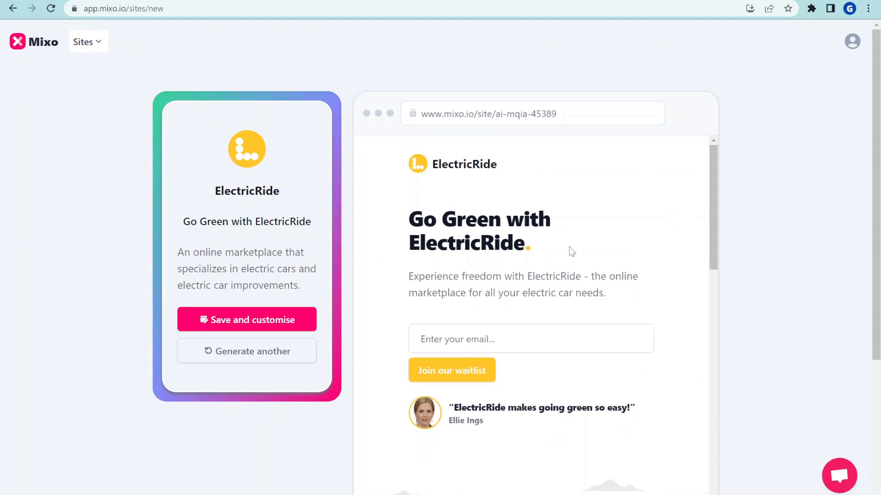
{"action": "scroll", "scroll_direction": "down", "scroll_amount": 3}
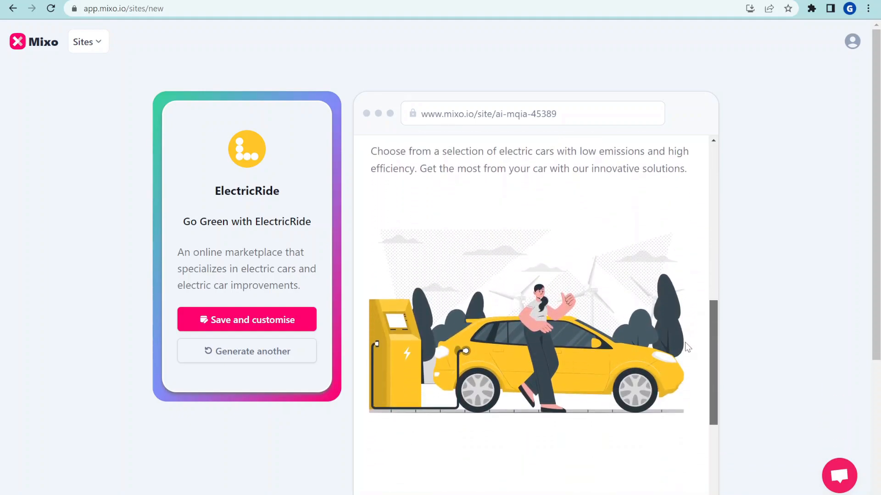
{"action": "scroll", "scroll_direction": "down", "scroll_amount": 3}
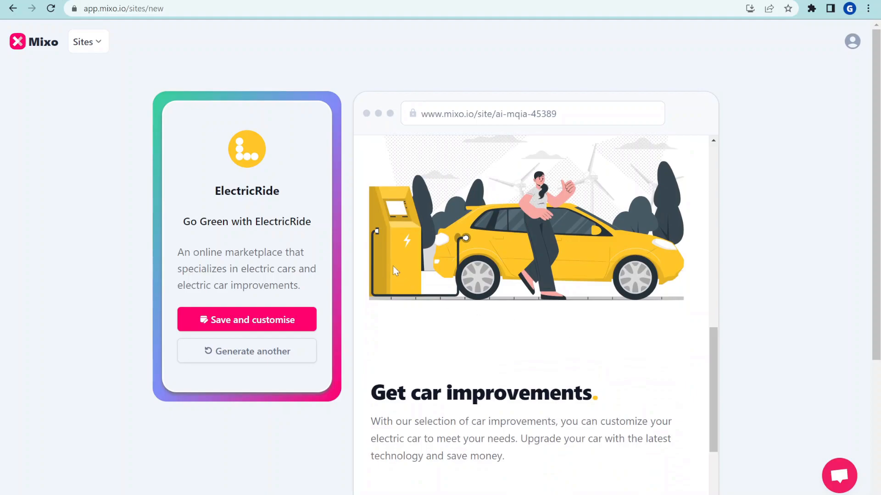
{"action": "scroll", "scroll_direction": "down", "scroll_amount": 3}
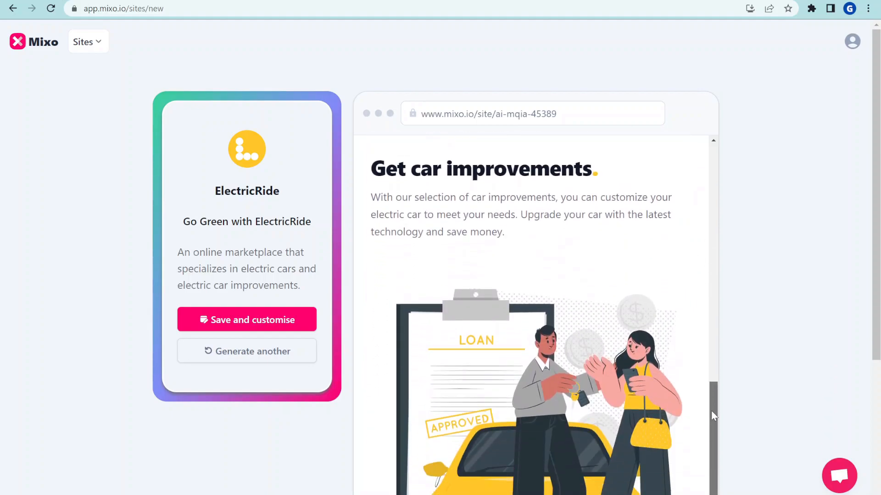
{"action": "scroll", "scroll_direction": "down", "scroll_amount": 3}
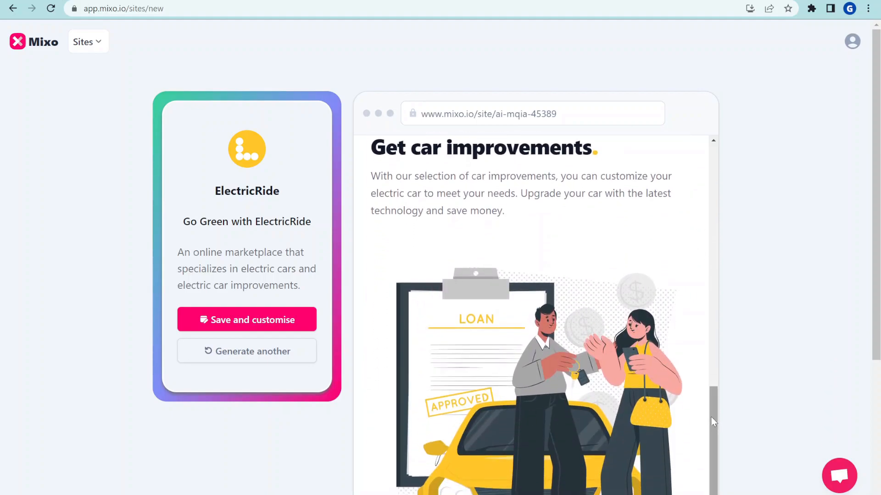
{"action": "scroll", "scroll_direction": "down", "scroll_amount": 3}
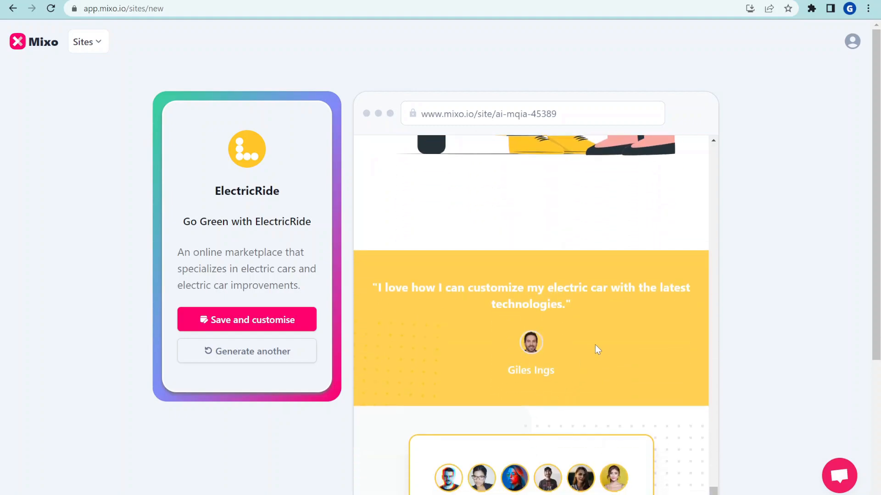
{"action": "scroll", "scroll_direction": "down", "scroll_amount": 3}
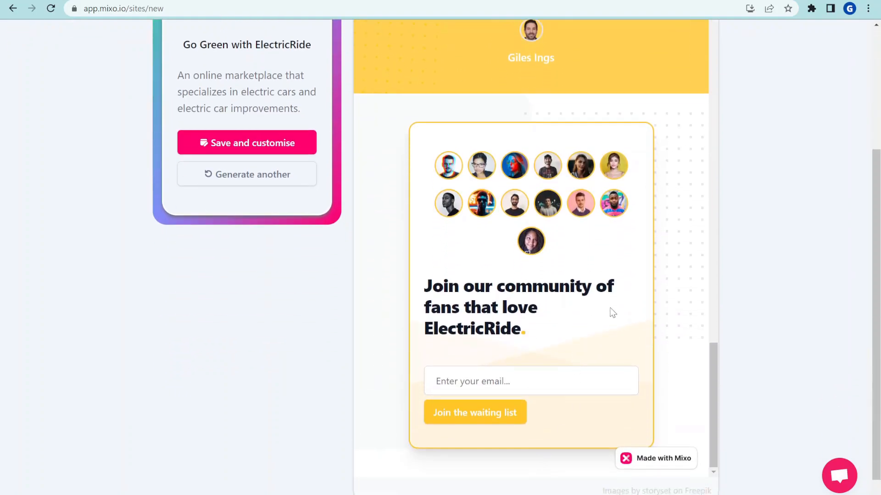
{"action": "scroll", "scroll_direction": "down", "scroll_amount": 3}
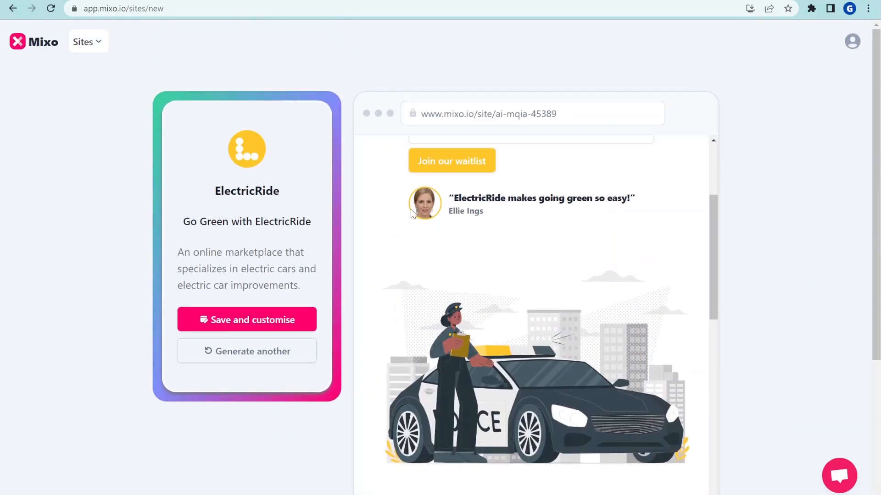
Step: Generate a site for personalized gift baskets of independently sourced organic products
{"action": "left_click", "coordinate": [246, 319]}
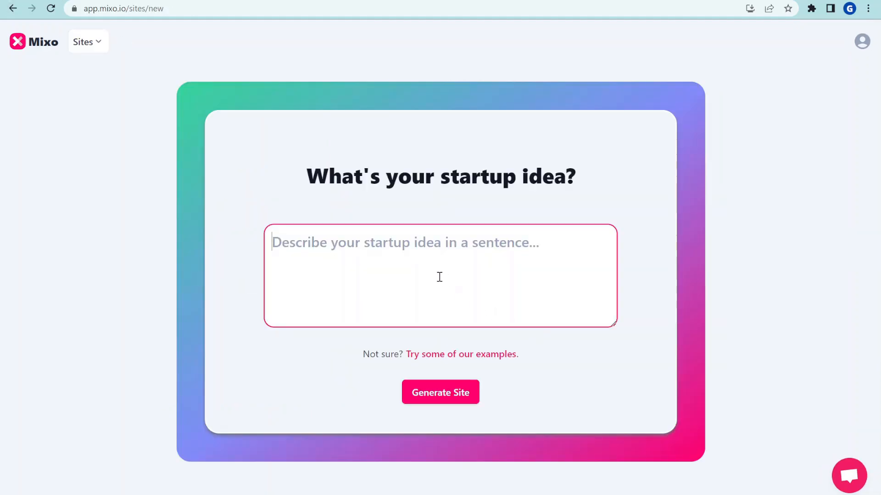
{"action": "type", "text": "Create personalized gift baskets made from new independently sourced organic products"}
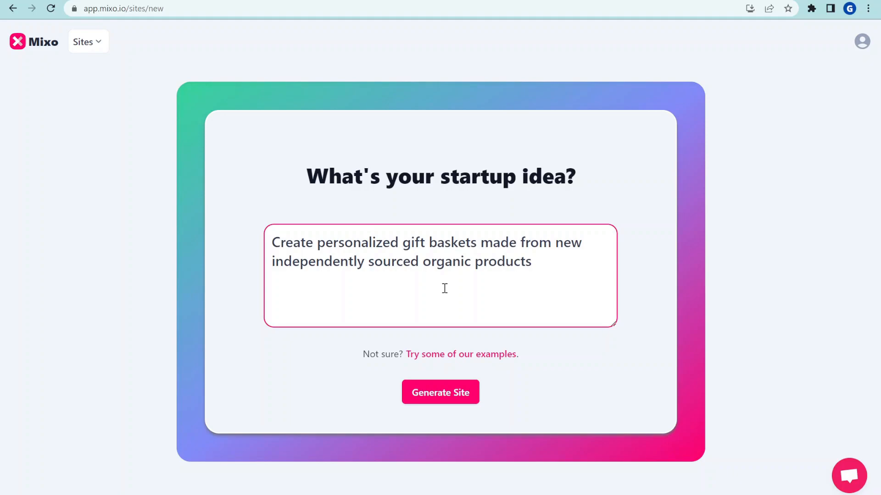
{"action": "mouse_move", "coordinate": [521, 268]}
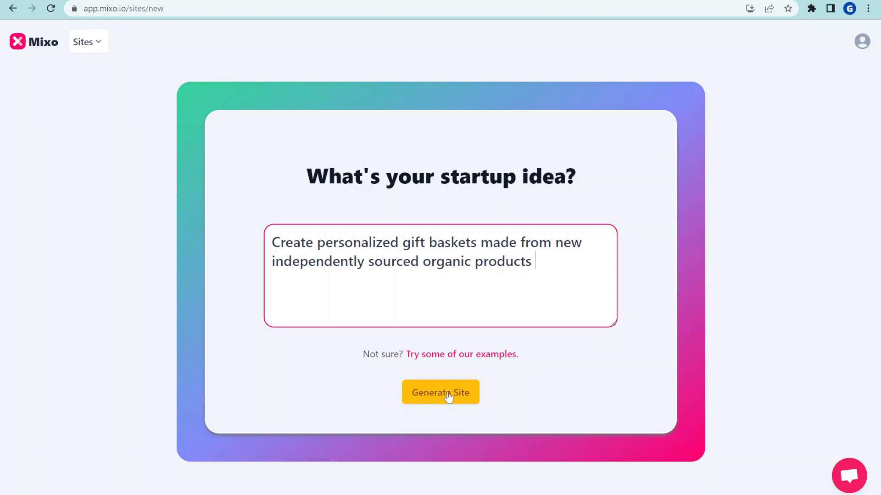
{"action": "left_click", "coordinate": [440, 392]}
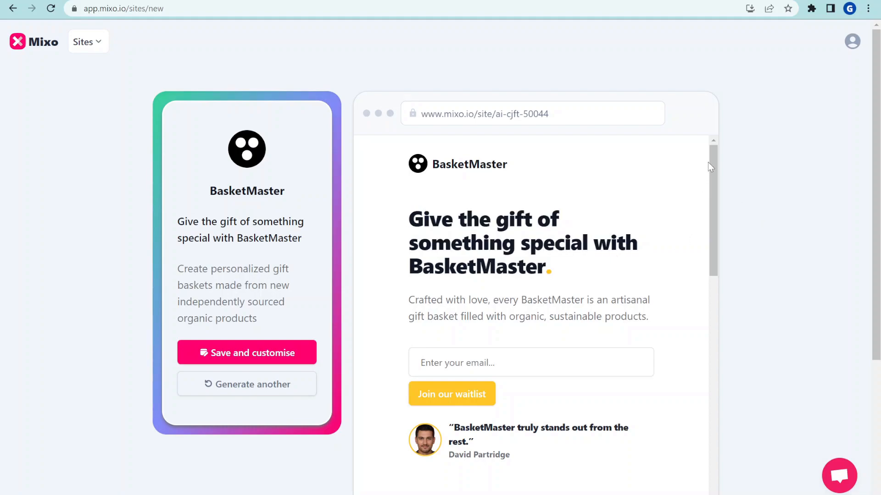
Step: Scroll through the BasketMaster preview and select text in its content along the way
{"action": "scroll", "scroll_direction": "down", "scroll_amount": 3}
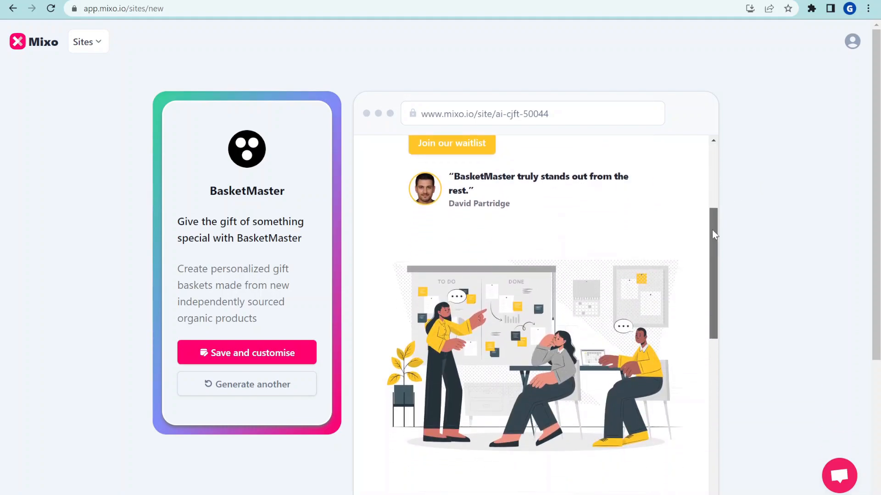
{"action": "scroll", "scroll_direction": "down", "scroll_amount": 3}
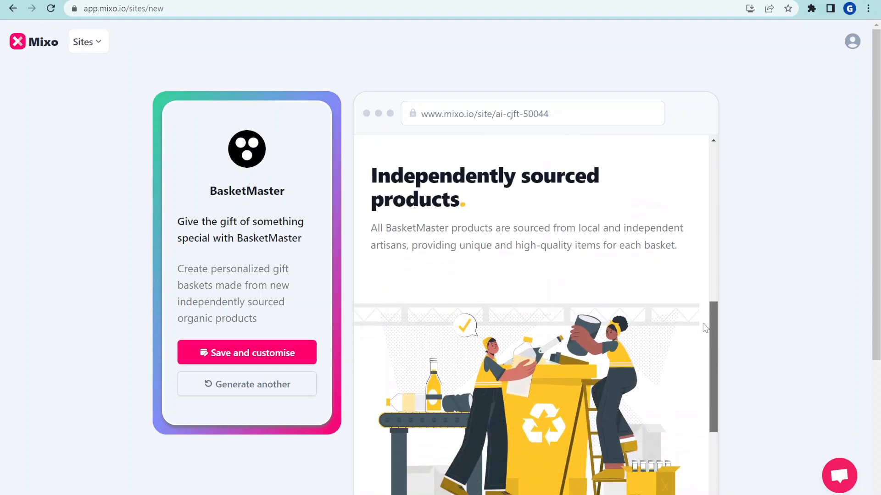
{"action": "scroll", "scroll_direction": "down", "scroll_amount": 3}
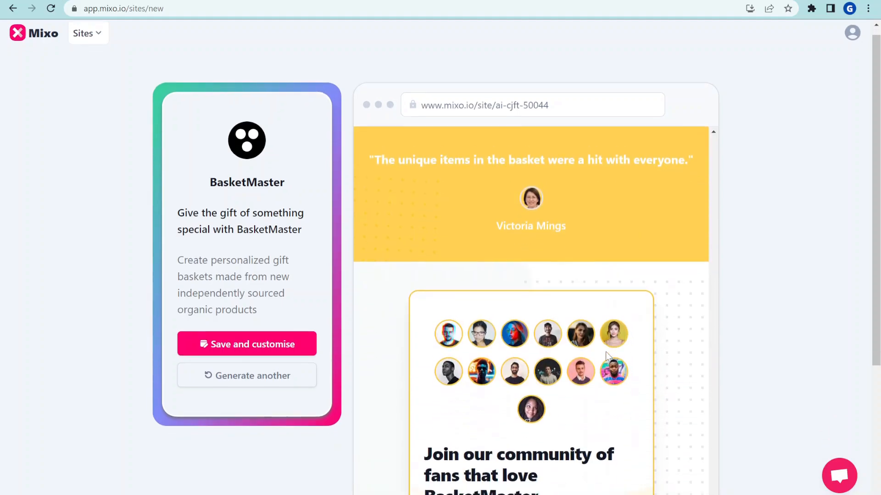
{"action": "scroll", "scroll_direction": "down", "scroll_amount": 3}
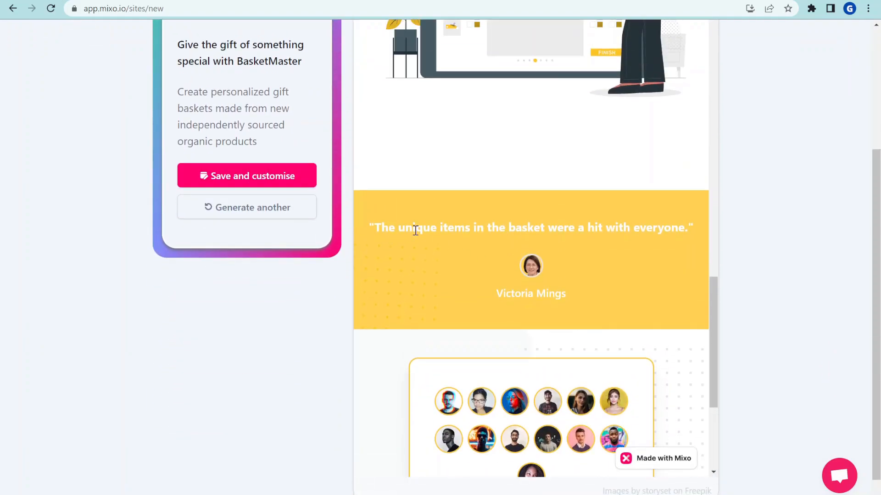
{"action": "left_click_drag", "start_coordinate": [389, 228], "coordinate": [521, 227]}
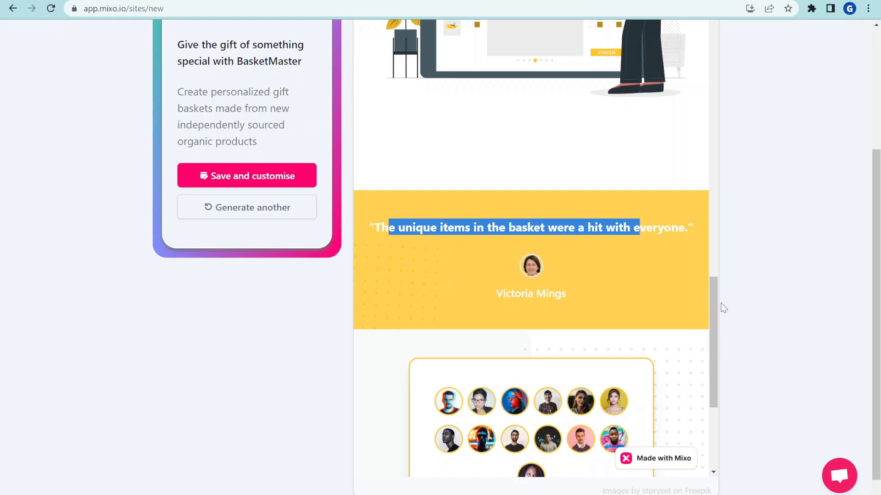
{"action": "scroll", "scroll_direction": "down", "scroll_amount": 3}
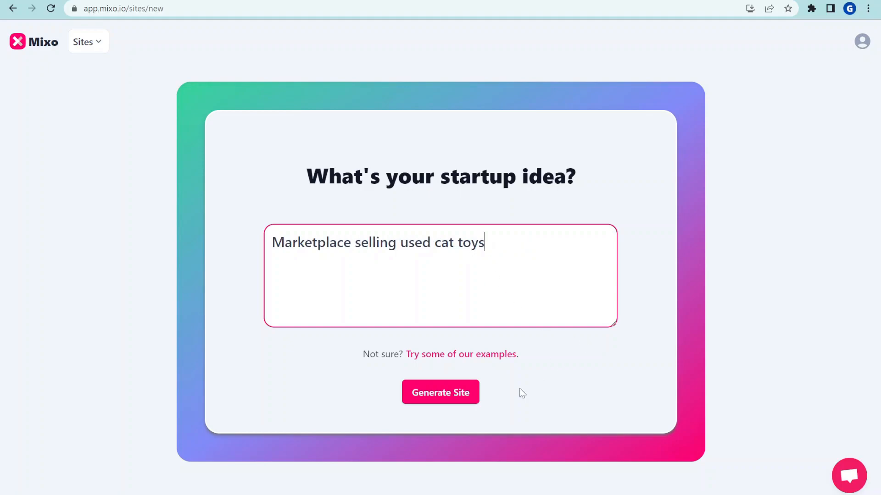
Step: Generate the SecondHandToys site from the 'Marketplace selling used cat toys' idea
{"action": "left_click", "coordinate": [439, 392]}
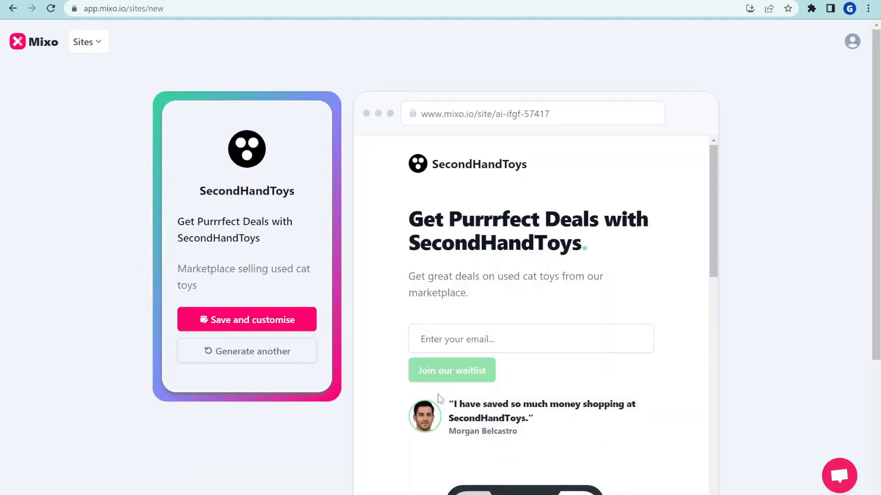
{"action": "mouse_move", "coordinate": [446, 218]}
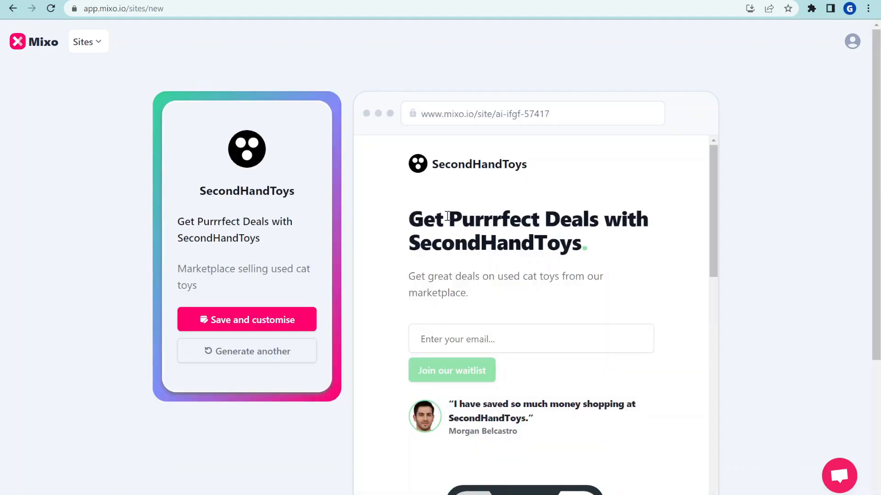
{"action": "left_click_drag", "start_coordinate": [408, 220], "coordinate": [635, 219]}
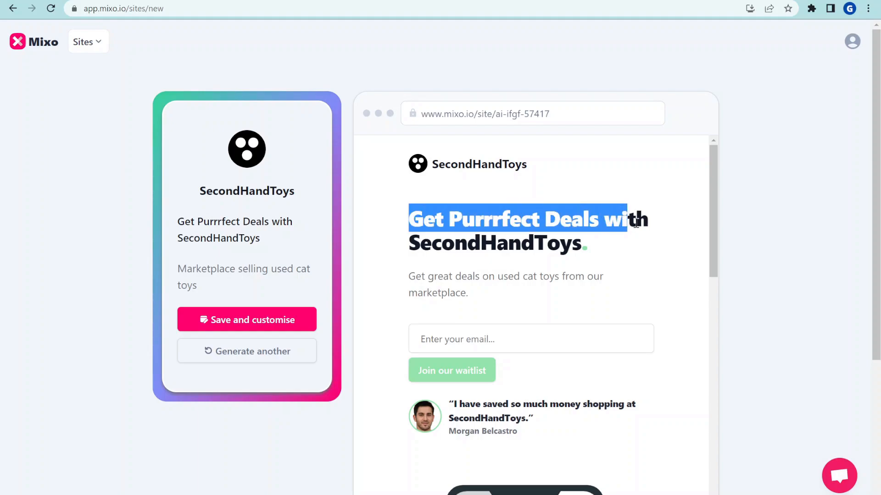
{"action": "left_click_drag", "start_coordinate": [630, 219], "coordinate": [588, 243]}
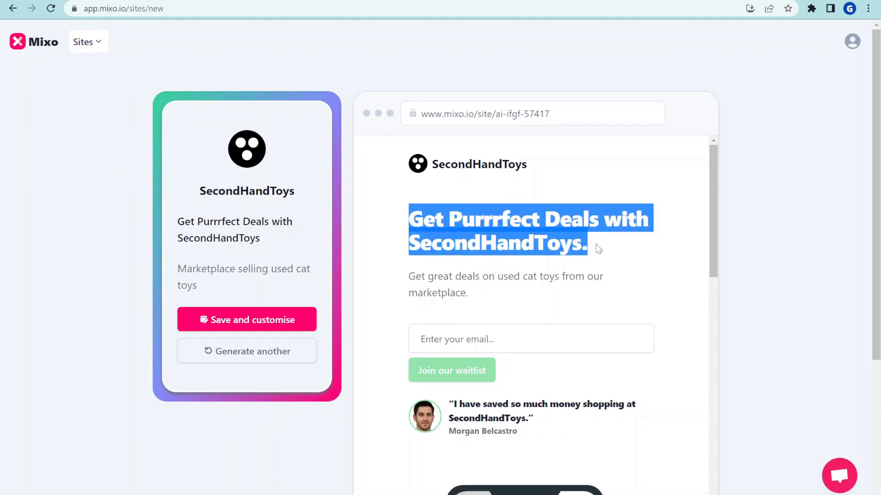
{"action": "left_click", "coordinate": [496, 164]}
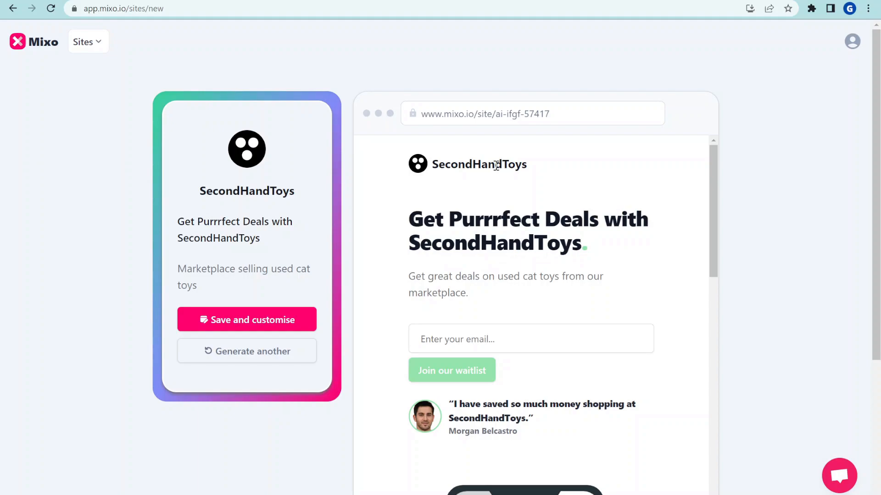
{"action": "left_click_drag", "start_coordinate": [458, 219], "coordinate": [584, 242]}
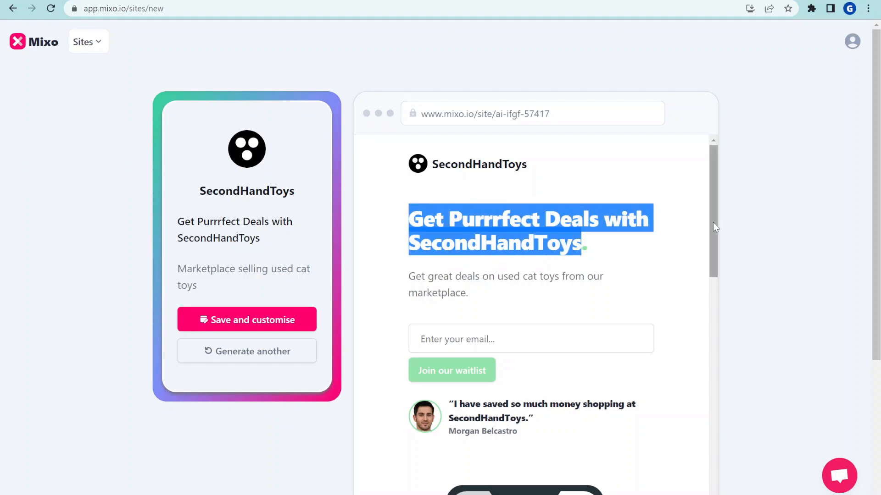
{"action": "scroll", "scroll_direction": "down", "scroll_amount": 3}
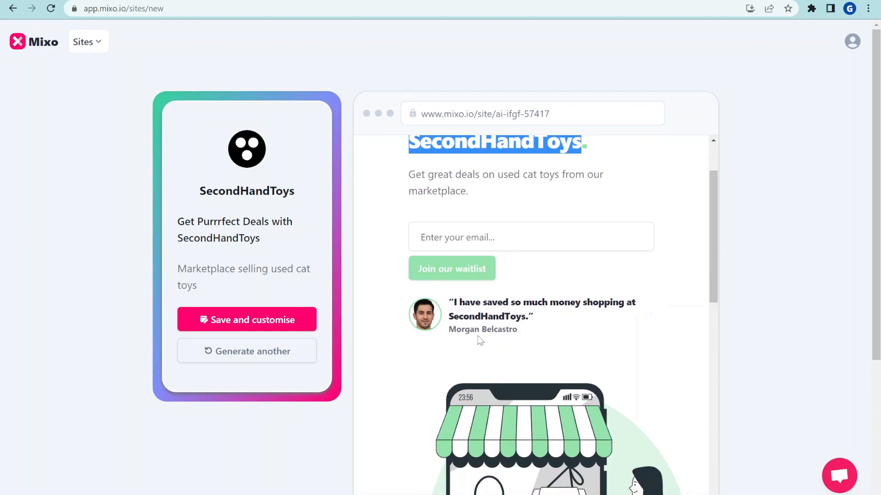
{"action": "mouse_move", "coordinate": [585, 322]}
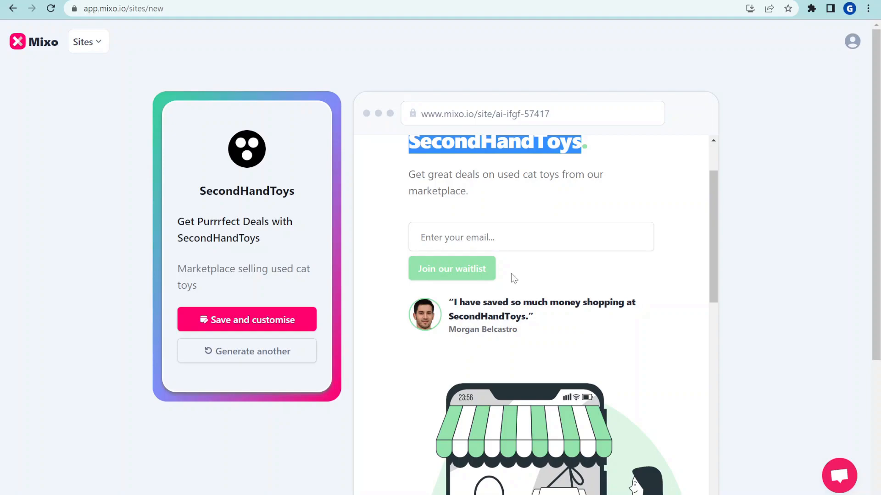
{"action": "scroll", "scroll_direction": "down", "scroll_amount": 3}
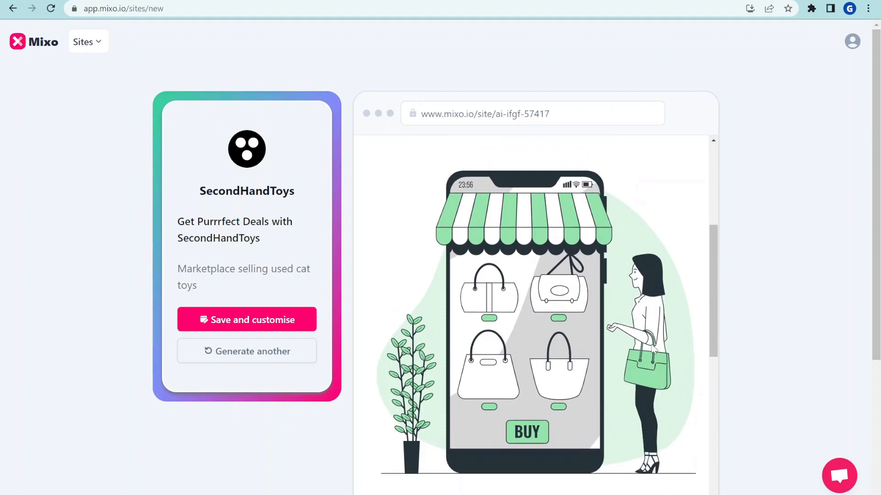
{"action": "scroll", "scroll_direction": "down", "scroll_amount": 3}
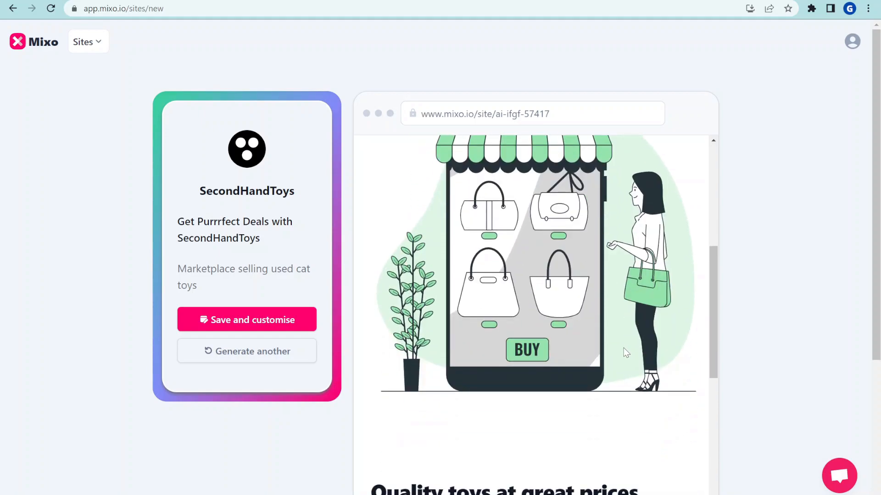
{"action": "scroll", "scroll_direction": "down", "scroll_amount": 3}
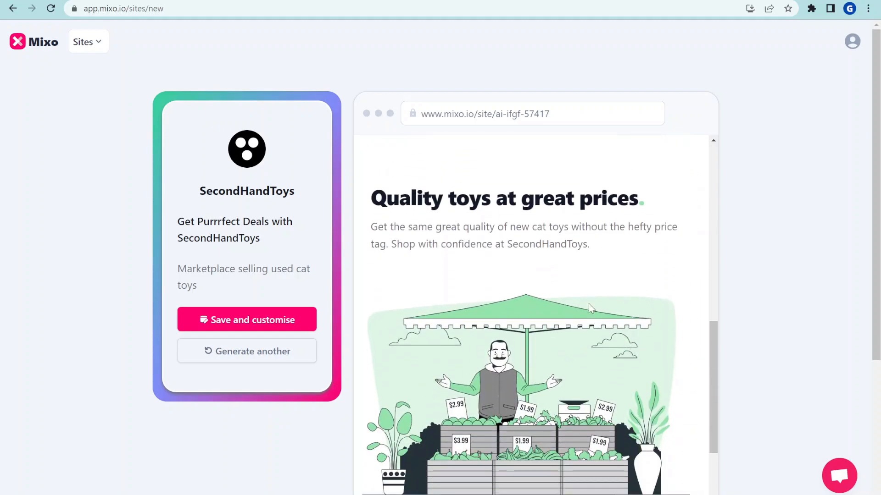
{"action": "scroll", "scroll_direction": "down", "scroll_amount": 3}
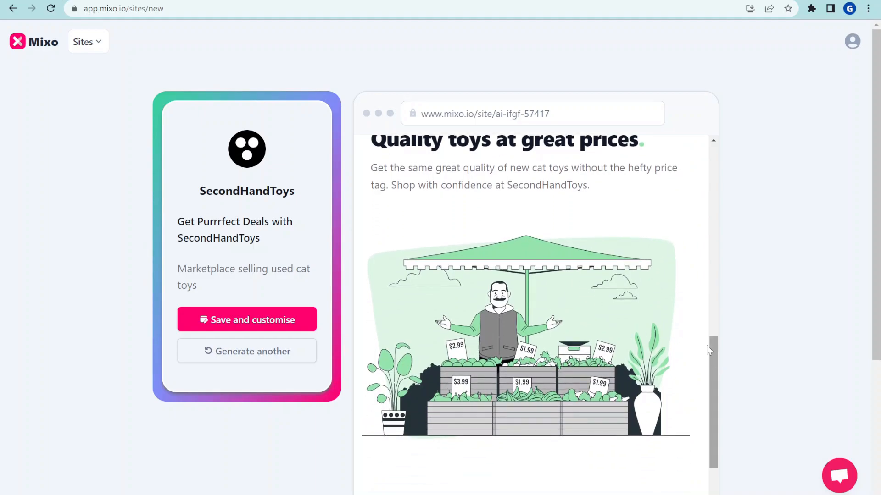
{"action": "scroll", "scroll_direction": "down", "scroll_amount": 3}
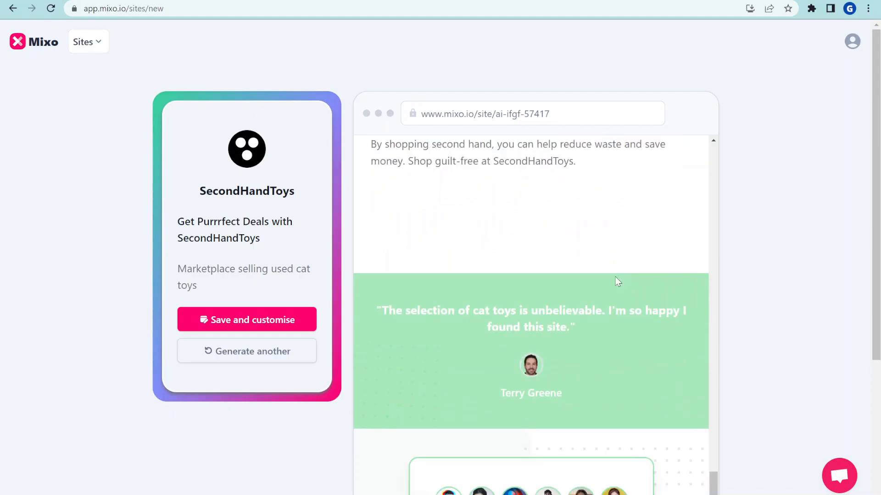
{"action": "scroll", "scroll_direction": "down", "scroll_amount": 3}
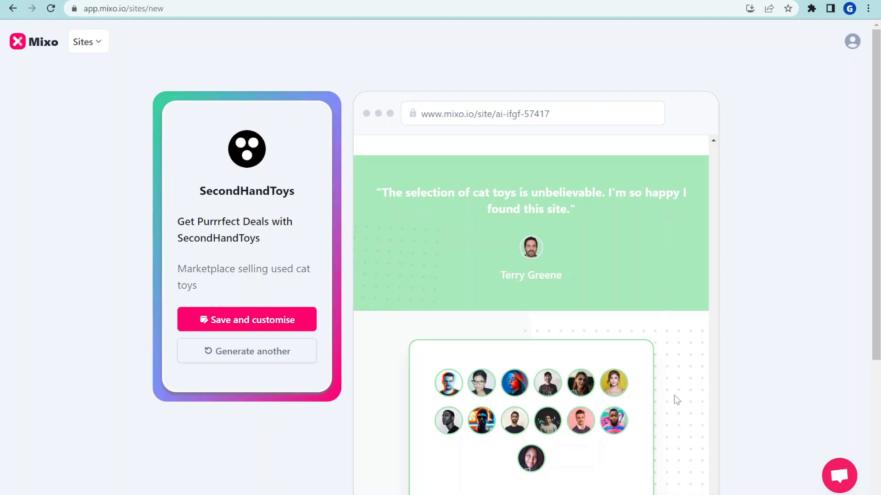
{"action": "scroll", "scroll_direction": "down", "scroll_amount": 3}
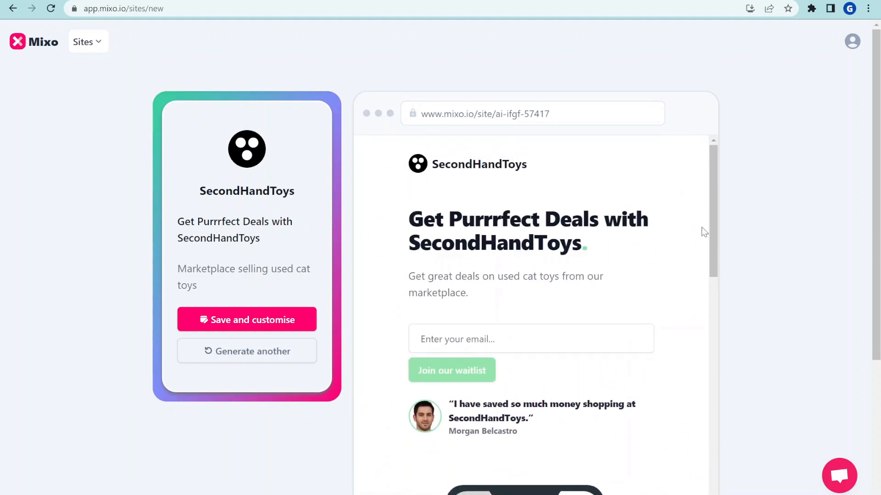
{"action": "scroll", "scroll_direction": "down", "scroll_amount": 3}
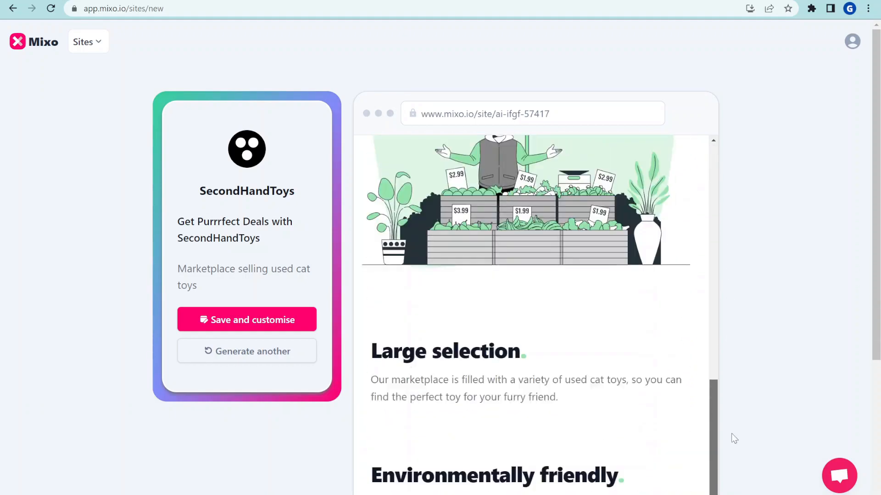
{"action": "scroll", "scroll_direction": "down", "scroll_amount": 3}
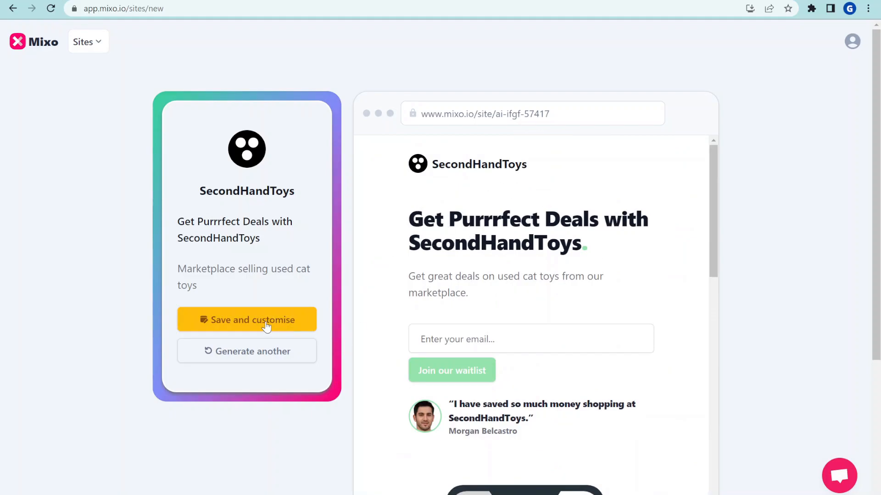
Step: Save SecondHandToys, review the pricing plans, and continue editing on the free plan
{"action": "left_click", "coordinate": [246, 319]}
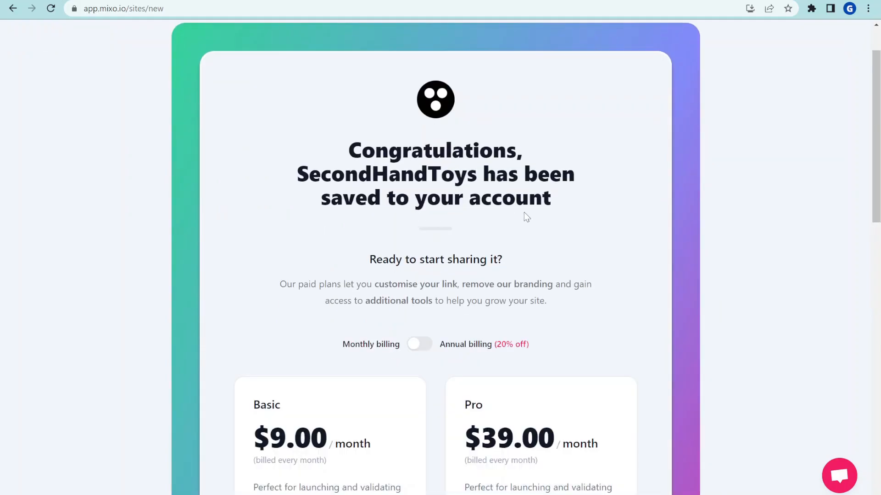
{"action": "scroll", "scroll_direction": "down", "scroll_amount": 3}
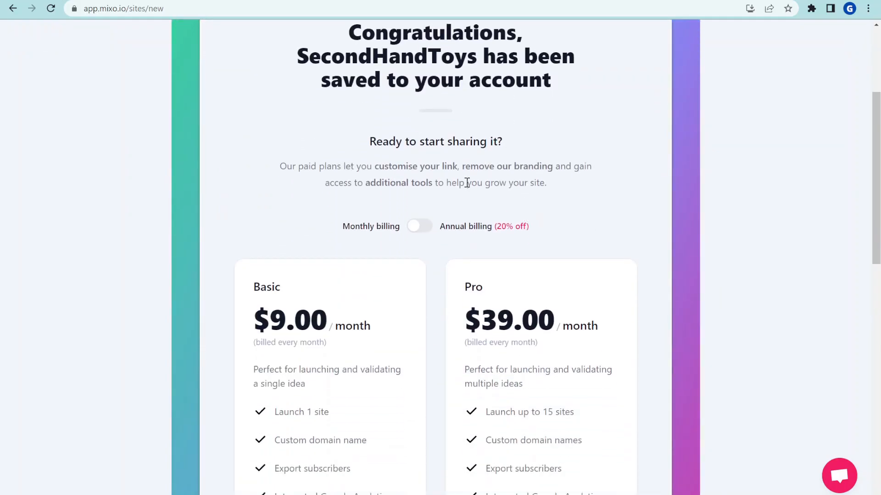
{"action": "scroll", "scroll_direction": "down", "scroll_amount": 3}
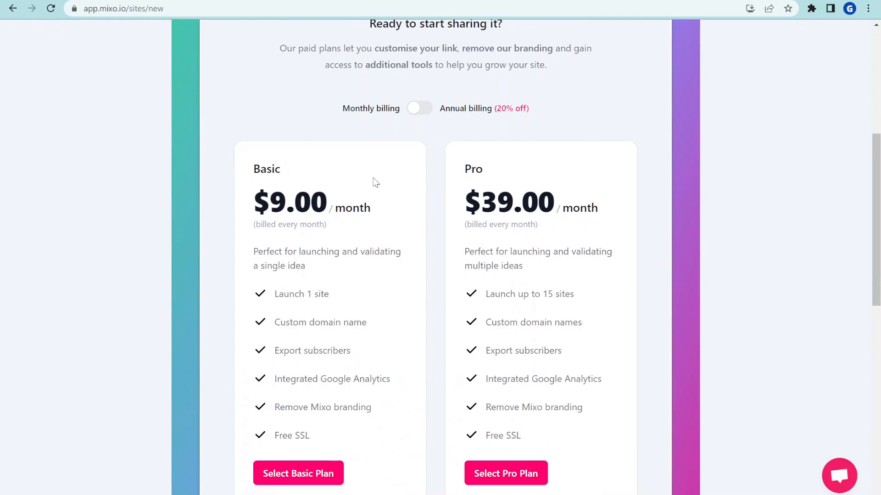
{"action": "scroll", "scroll_direction": "down", "scroll_amount": 3}
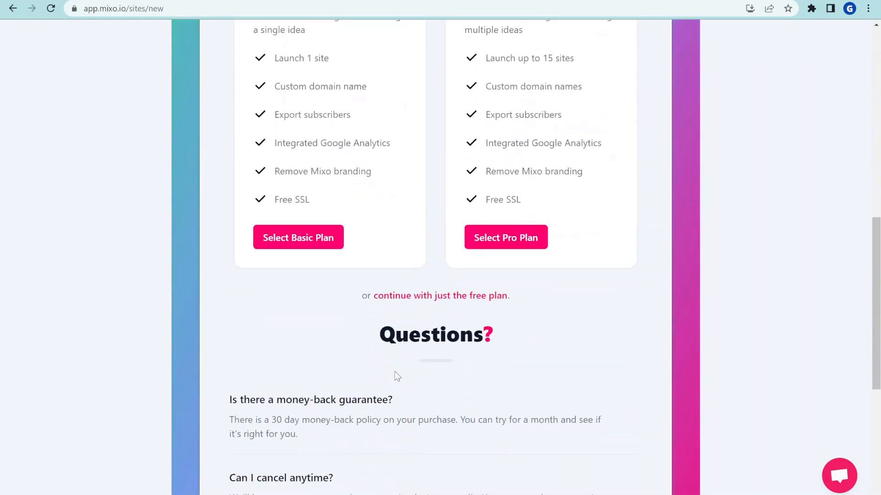
{"action": "scroll", "scroll_direction": "up", "scroll_amount": 3}
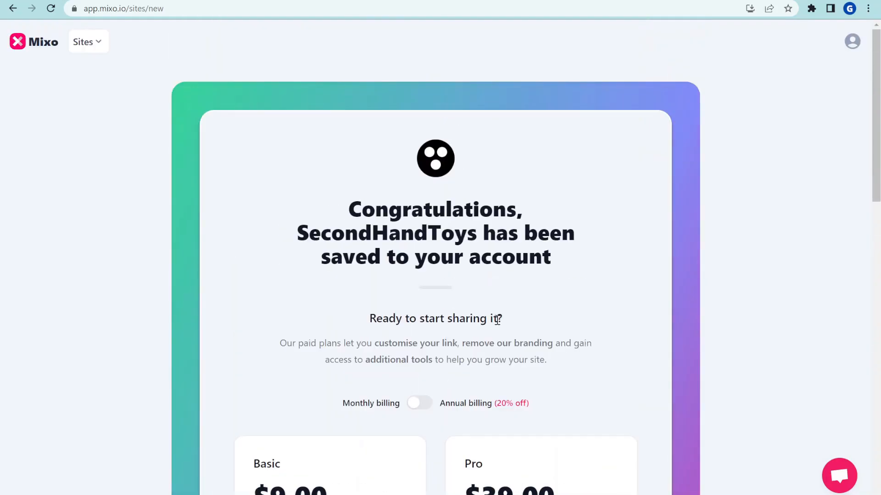
{"action": "scroll", "scroll_direction": "down", "scroll_amount": 3}
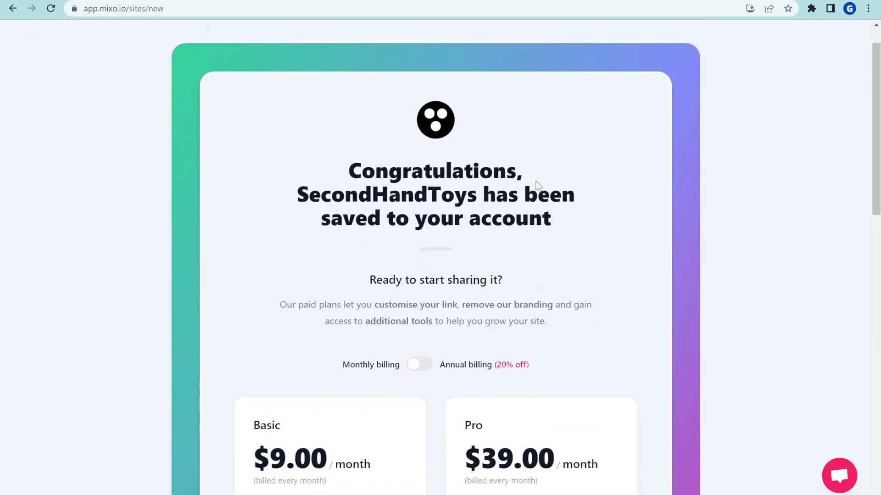
{"action": "scroll", "scroll_direction": "down", "scroll_amount": 3}
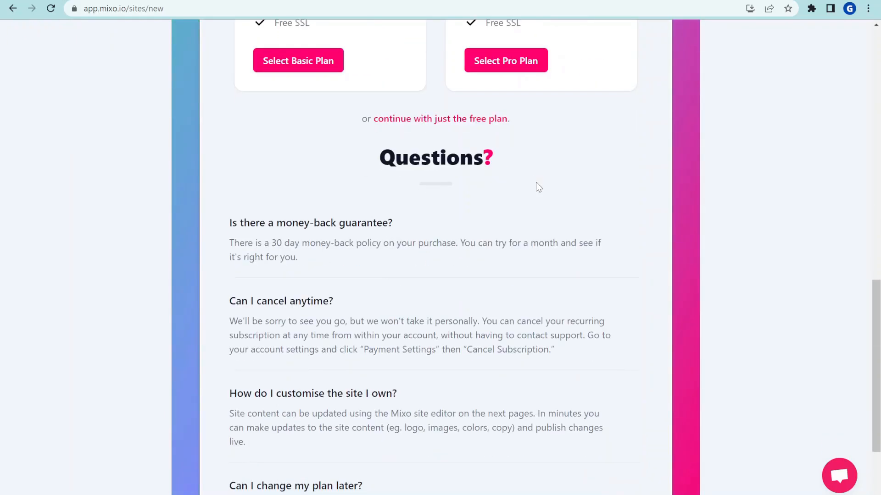
{"action": "scroll", "scroll_direction": "up", "scroll_amount": 3}
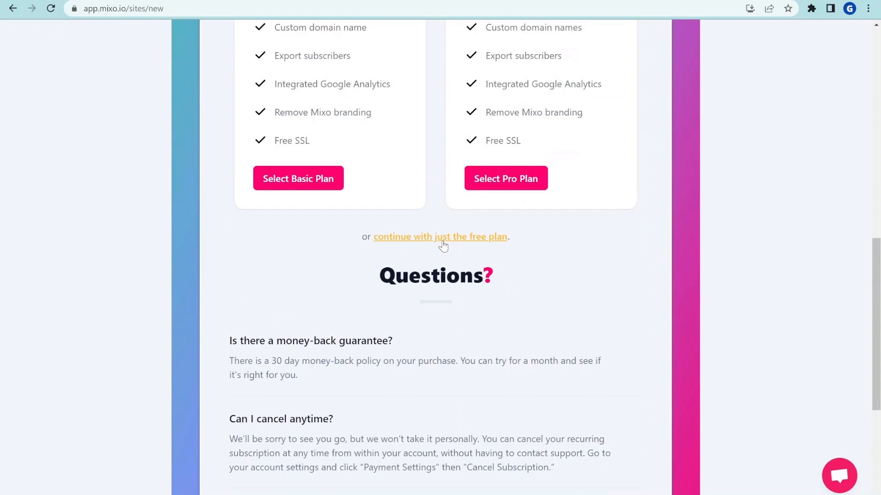
{"action": "left_click", "coordinate": [440, 236]}
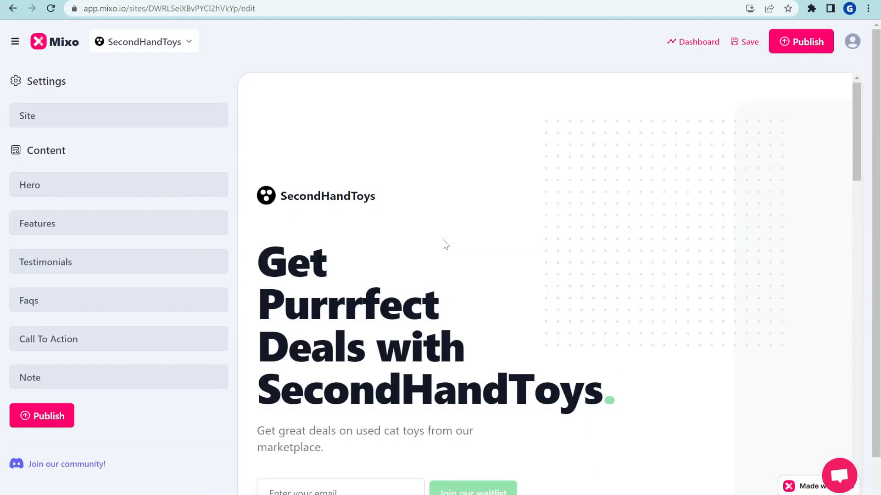
{"action": "scroll", "scroll_direction": "down", "scroll_amount": 3}
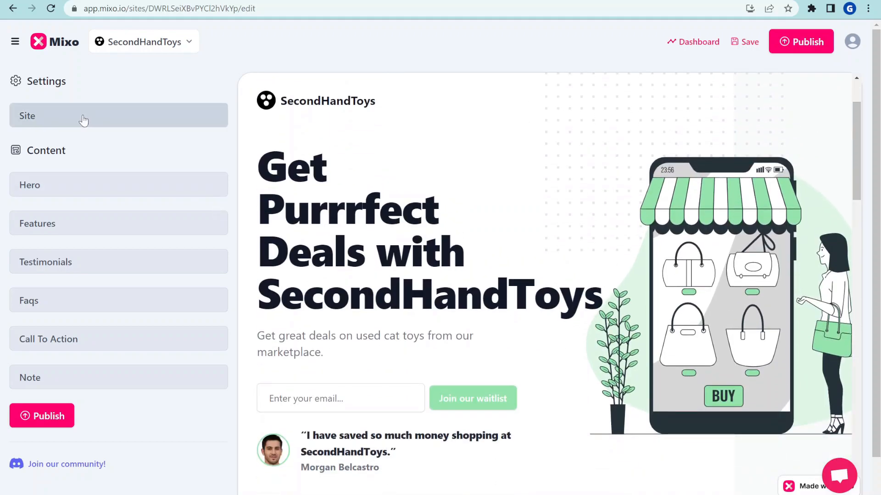
{"action": "left_click", "coordinate": [26, 115]}
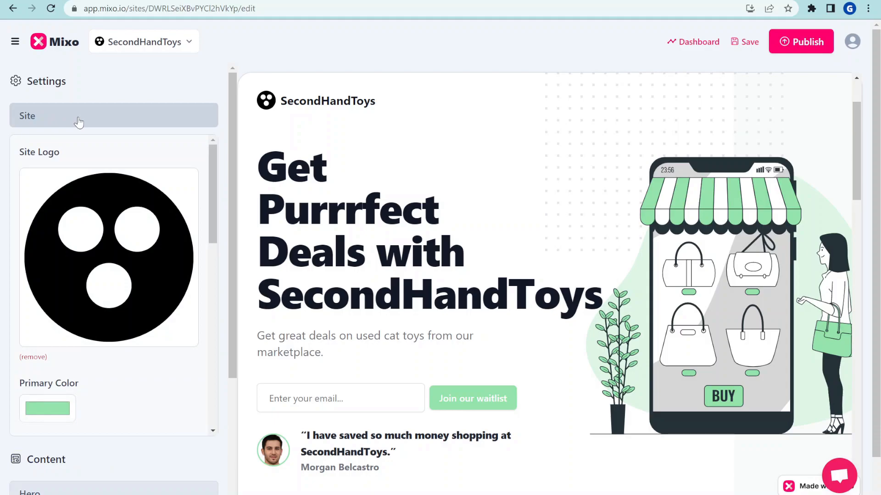
Step: Set the brand colours to dark purple and purple, then review site name, title and description
{"action": "scroll", "scroll_direction": "down", "scroll_amount": 3}
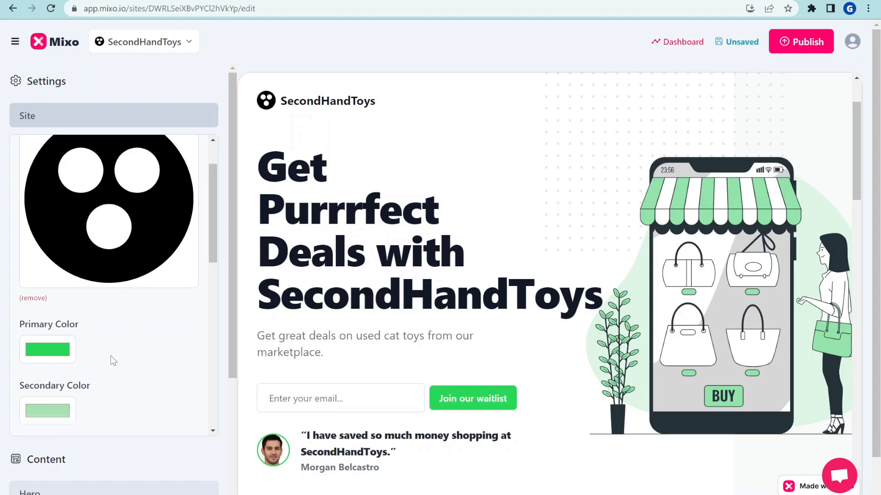
{"action": "left_click", "coordinate": [46, 411]}
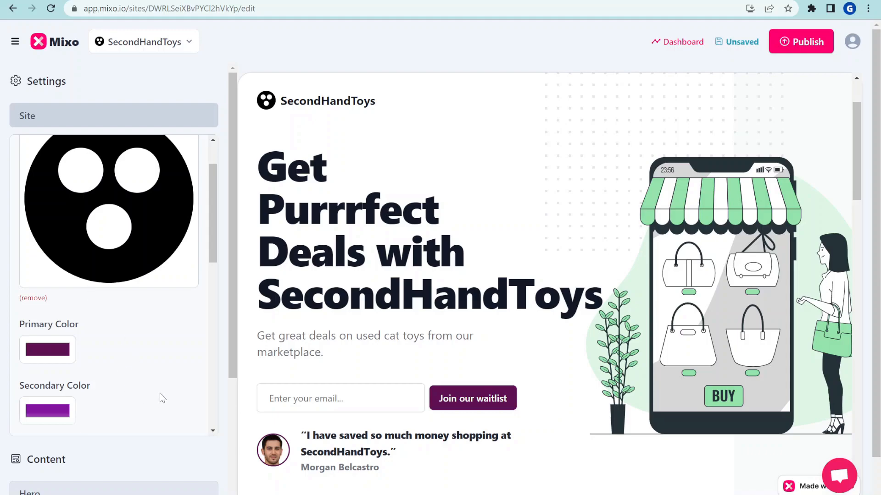
{"action": "scroll", "scroll_direction": "down", "scroll_amount": 3}
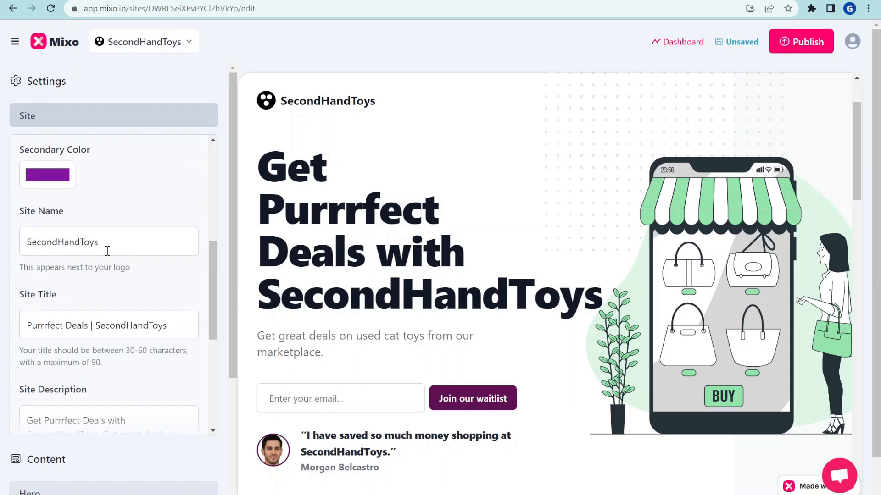
{"action": "scroll", "scroll_direction": "down", "scroll_amount": 3}
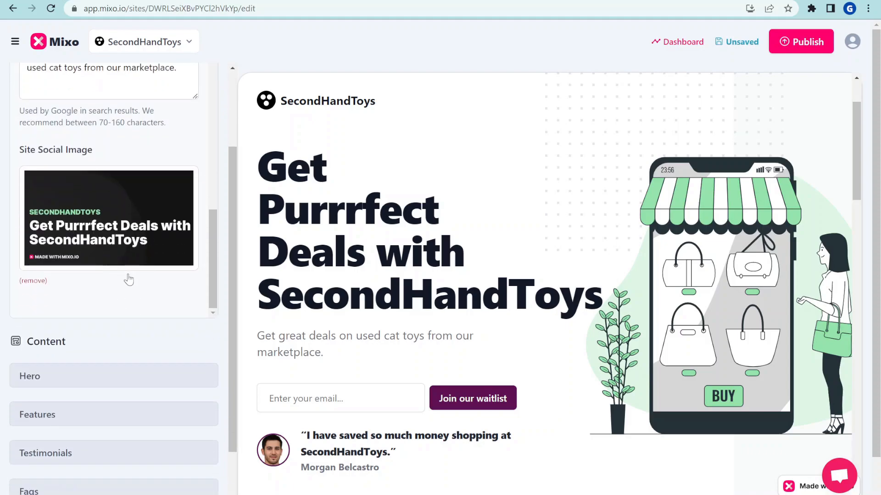
{"action": "mouse_move", "coordinate": [104, 274]}
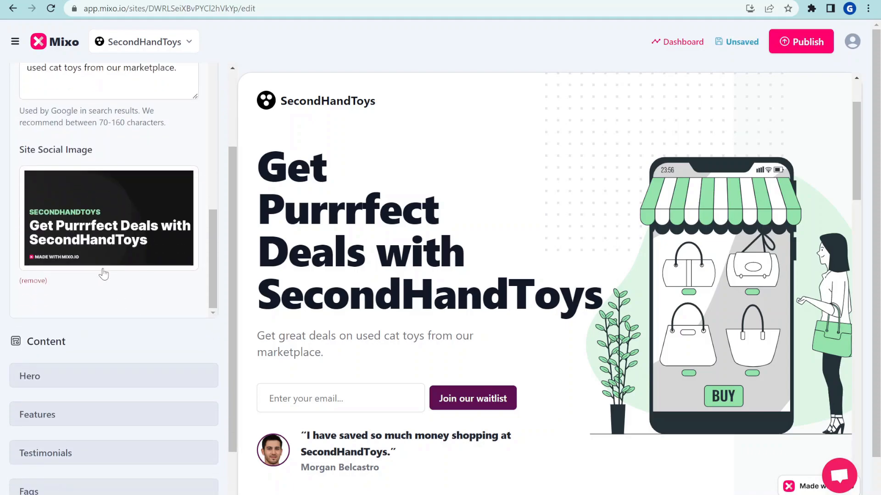
{"action": "scroll", "scroll_direction": "down", "scroll_amount": 3}
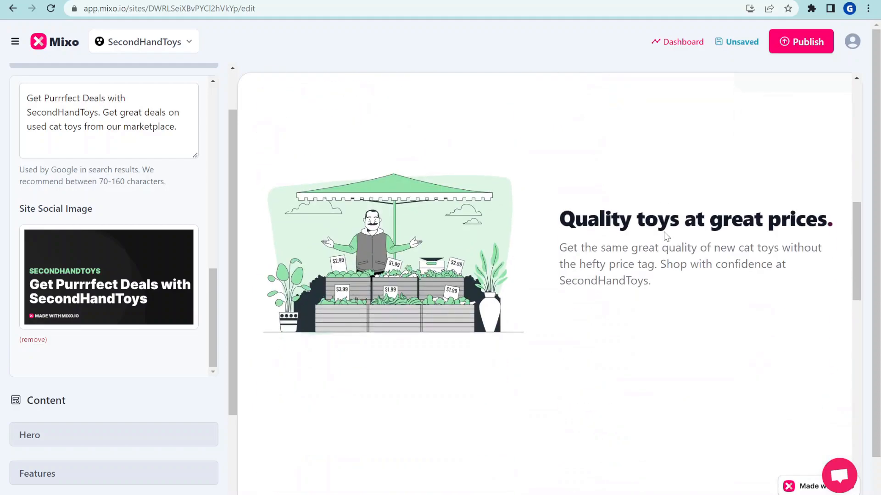
Step: Scroll the SecondHandToys preview past the feature sections toward the hero settings
{"action": "scroll", "scroll_direction": "down", "scroll_amount": 3}
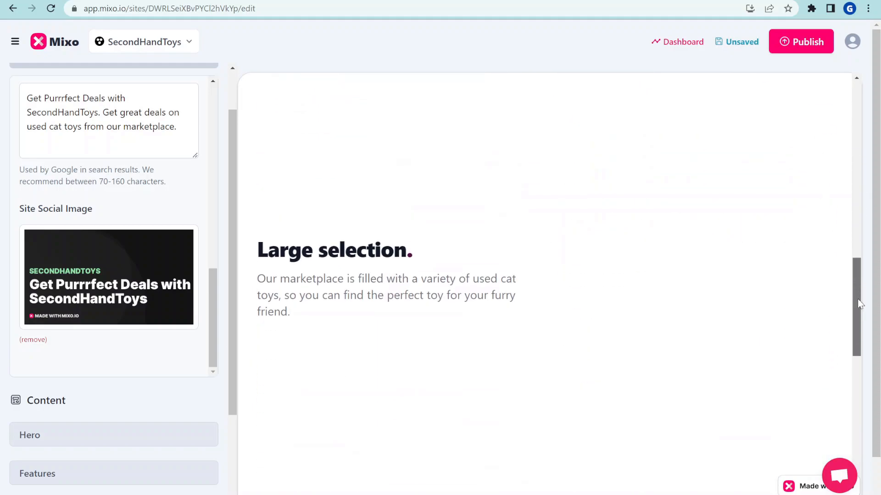
{"action": "scroll", "scroll_direction": "down", "scroll_amount": 3}
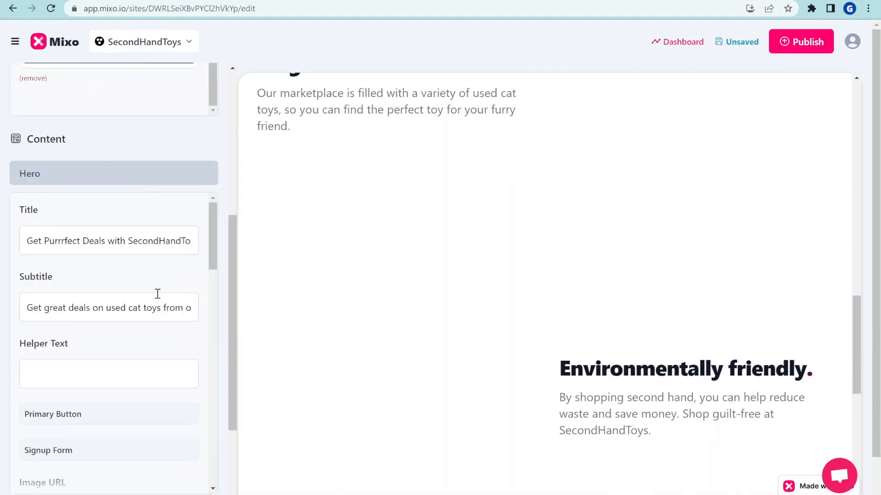
{"action": "scroll", "scroll_direction": "down", "scroll_amount": 3}
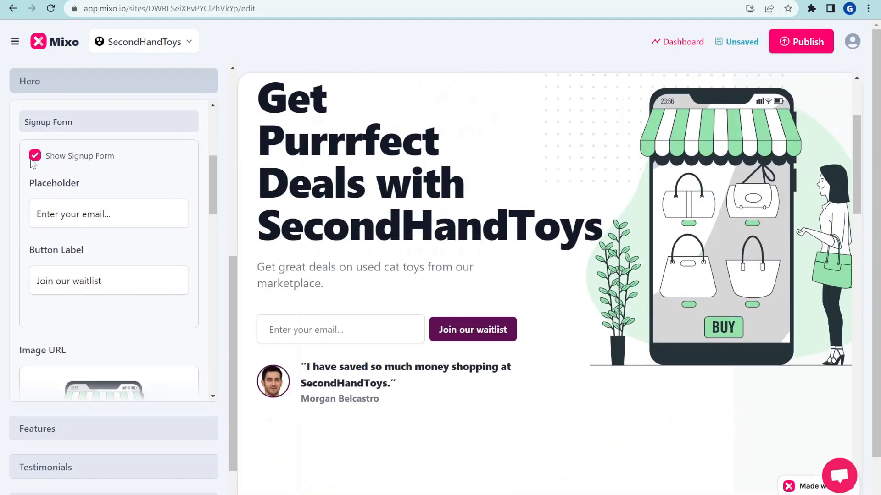
{"action": "left_click", "coordinate": [35, 156]}
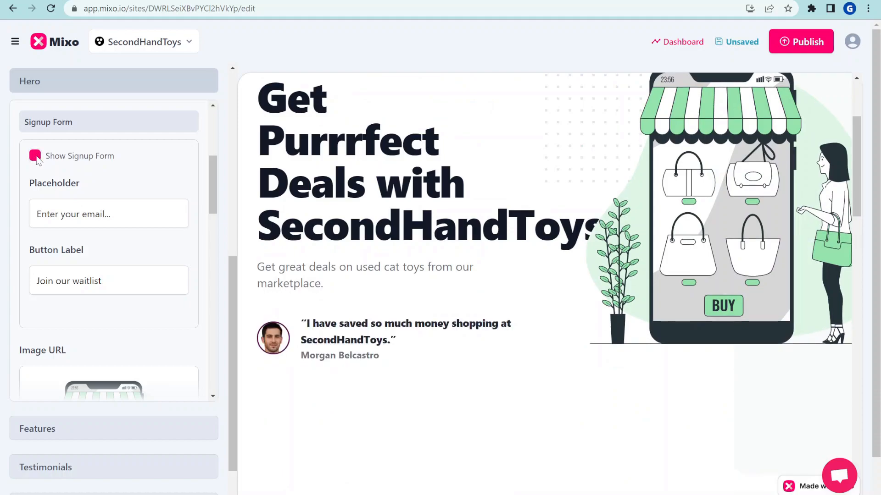
{"action": "left_click", "coordinate": [35, 156]}
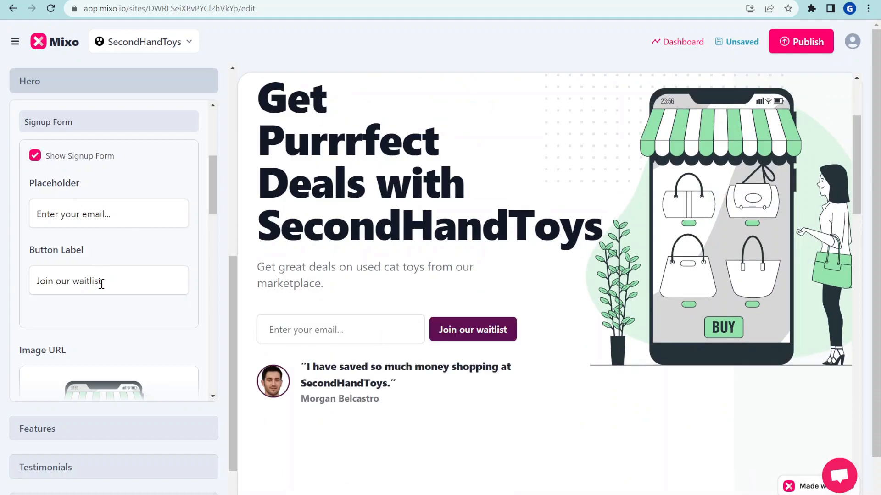
{"action": "left_click", "coordinate": [108, 280]}
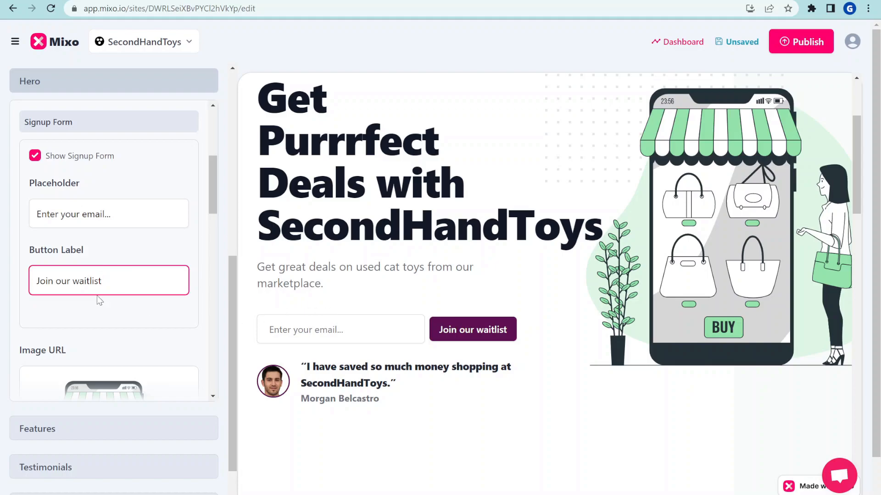
{"action": "scroll", "scroll_direction": "down", "scroll_amount": 3}
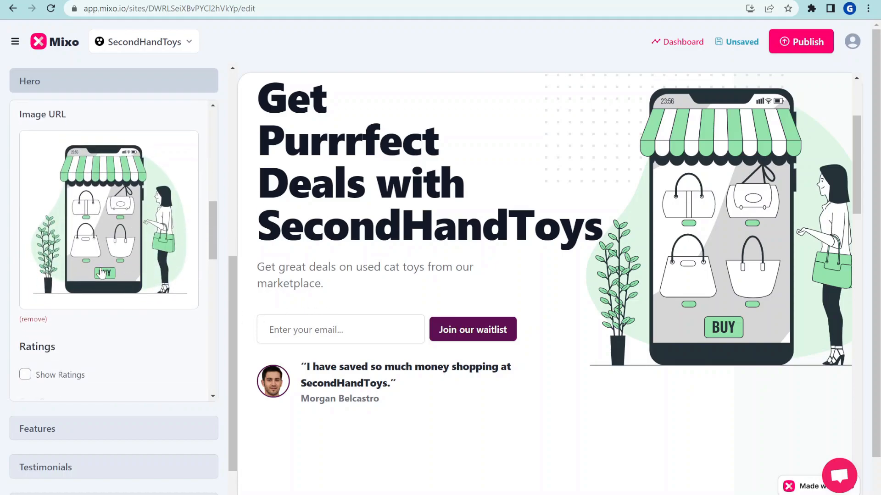
Step: Swap the hero image for the Unsplash 'cat' photo of a tabby peeking from under a blanket
{"action": "left_click", "coordinate": [108, 220]}
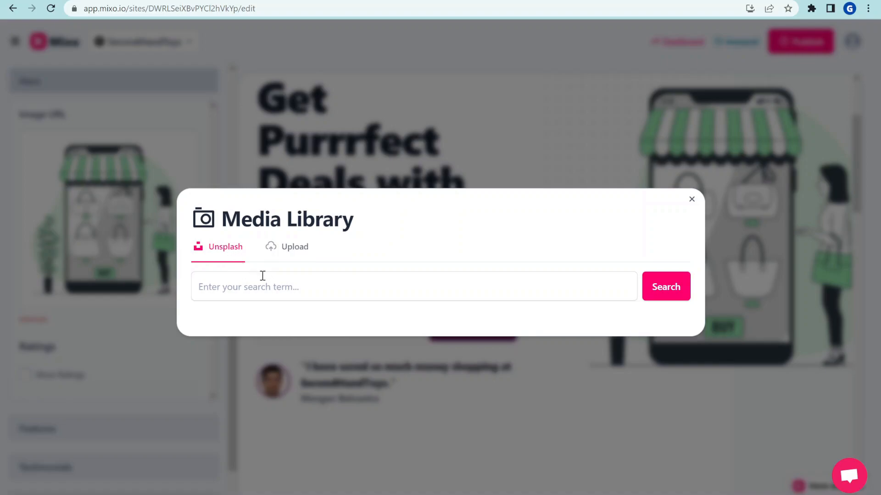
{"action": "mouse_move", "coordinate": [705, 205]}
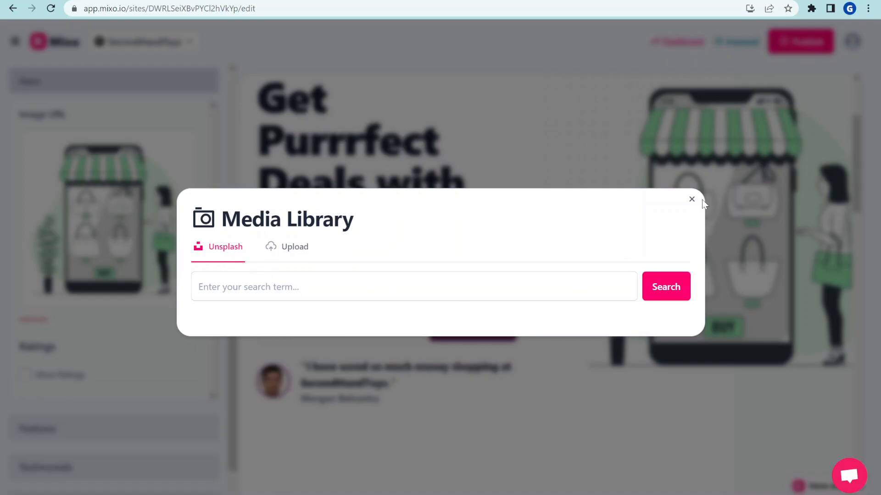
{"action": "type", "text": "c"}
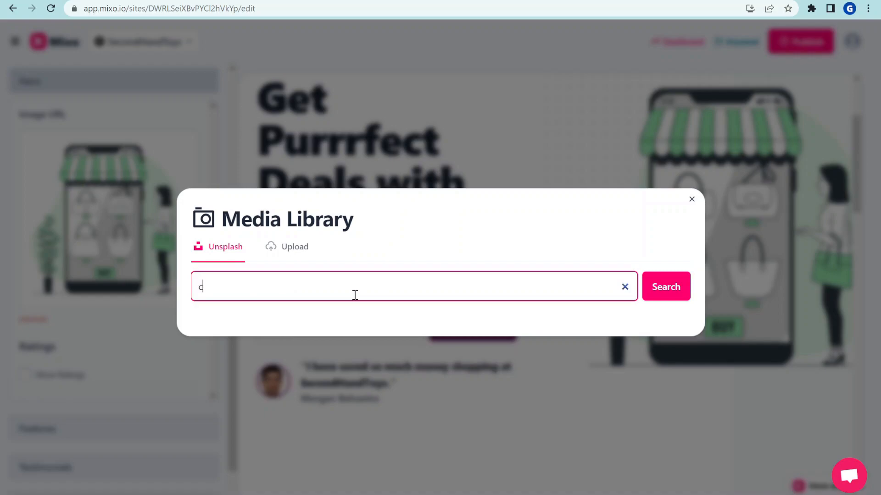
{"action": "type", "text": "at"}
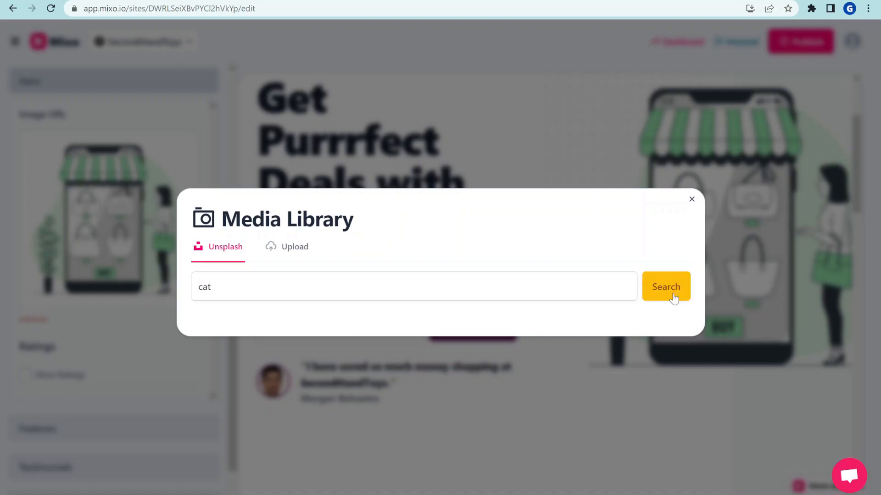
{"action": "left_click", "coordinate": [666, 287]}
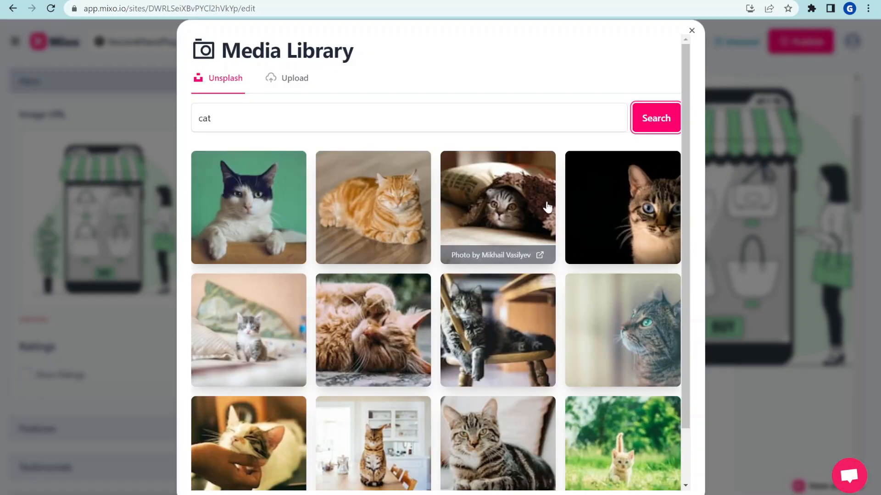
{"action": "left_click", "coordinate": [498, 206]}
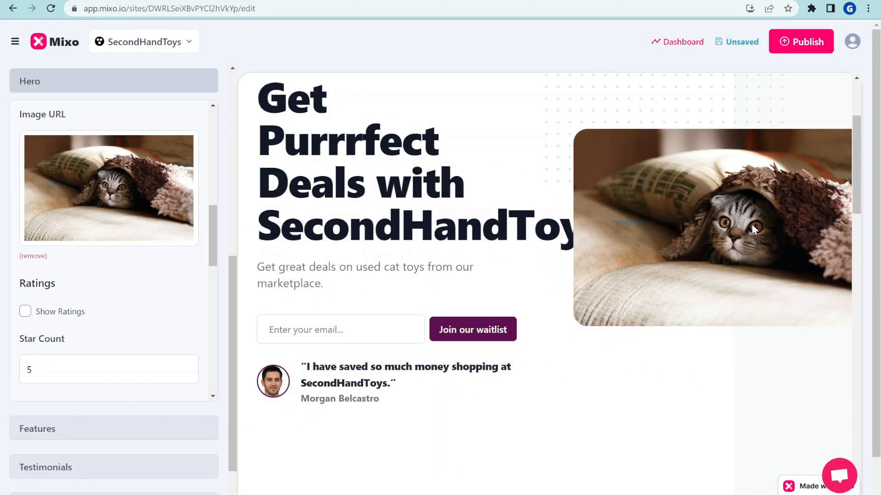
{"action": "scroll", "scroll_direction": "down", "scroll_amount": 3}
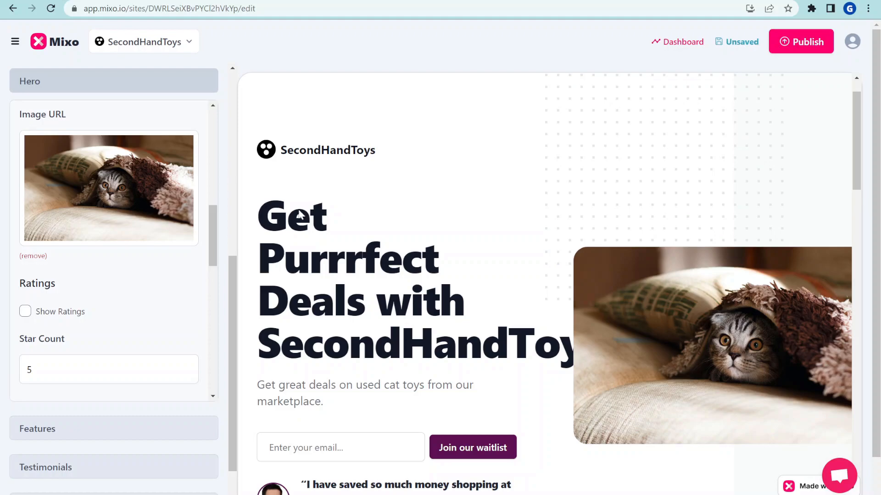
{"action": "scroll", "scroll_direction": "down", "scroll_amount": 3}
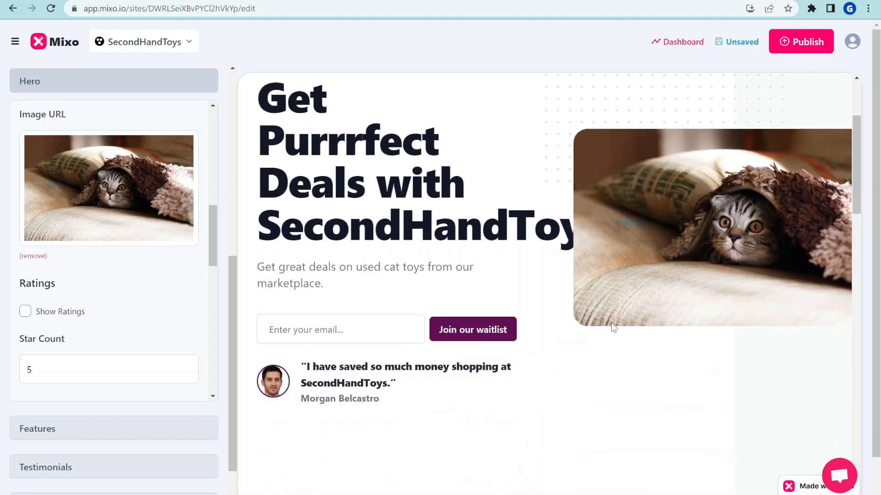
{"action": "scroll", "scroll_direction": "down", "scroll_amount": 3}
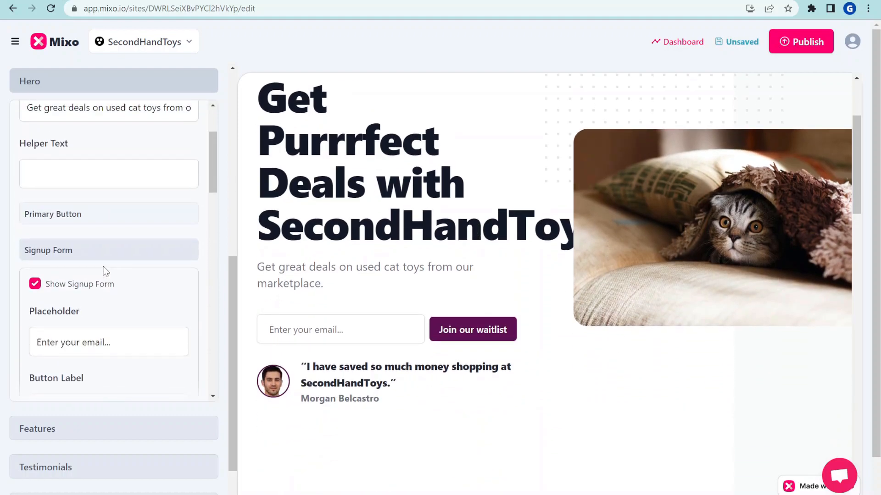
Step: Rewrite the hero headline to 'Get Purrrfect Deals with Second Hand Toys'
{"action": "left_click", "coordinate": [109, 149]}
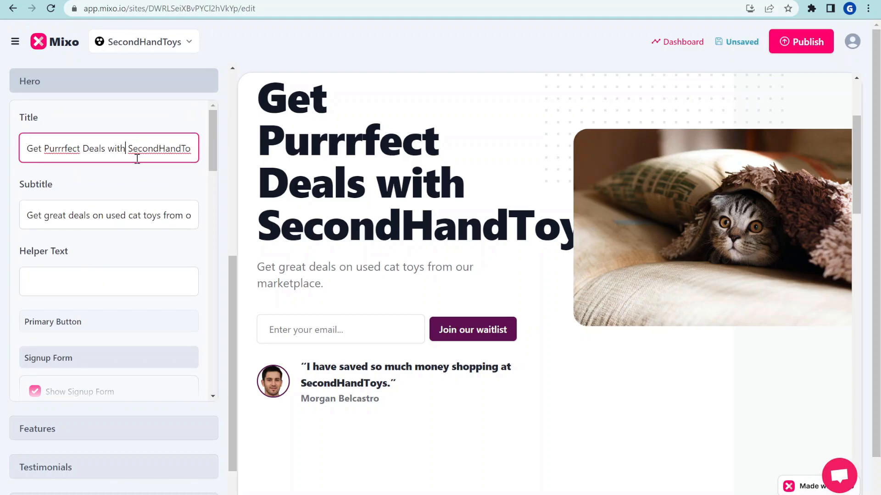
{"action": "type", "text": "Second Hand Toys"}
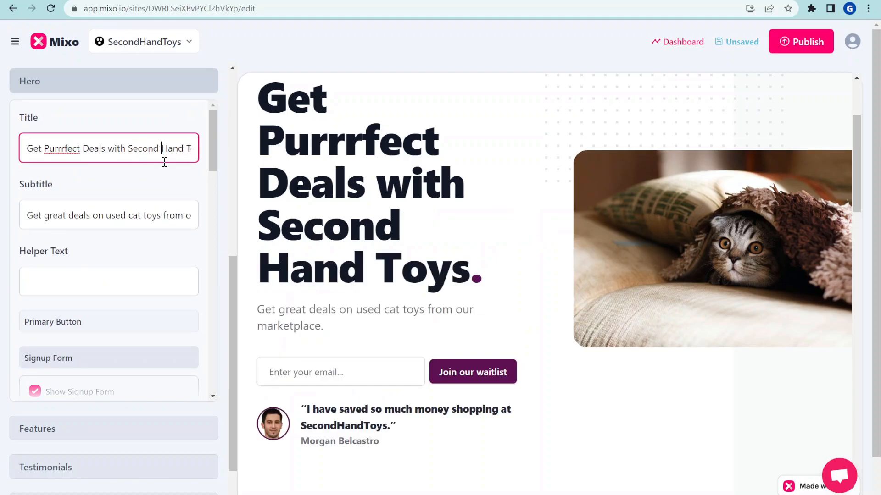
{"action": "mouse_move", "coordinate": [382, 265]}
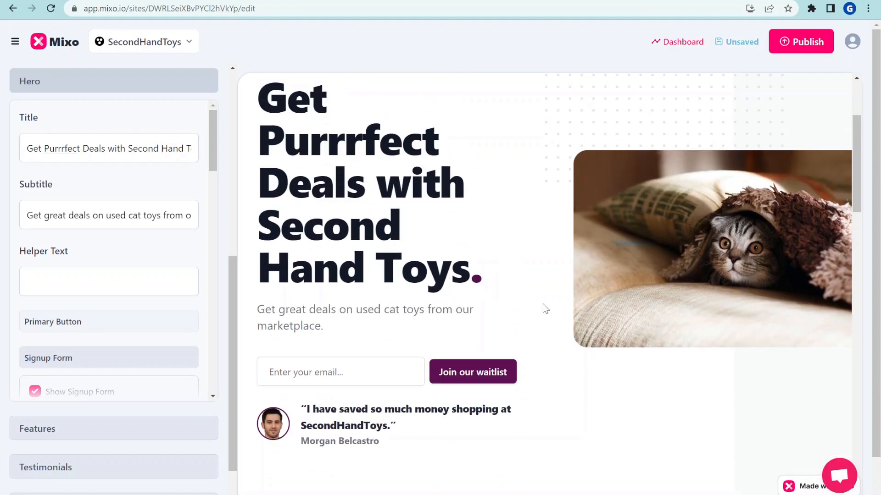
{"action": "scroll", "scroll_direction": "down", "scroll_amount": 3}
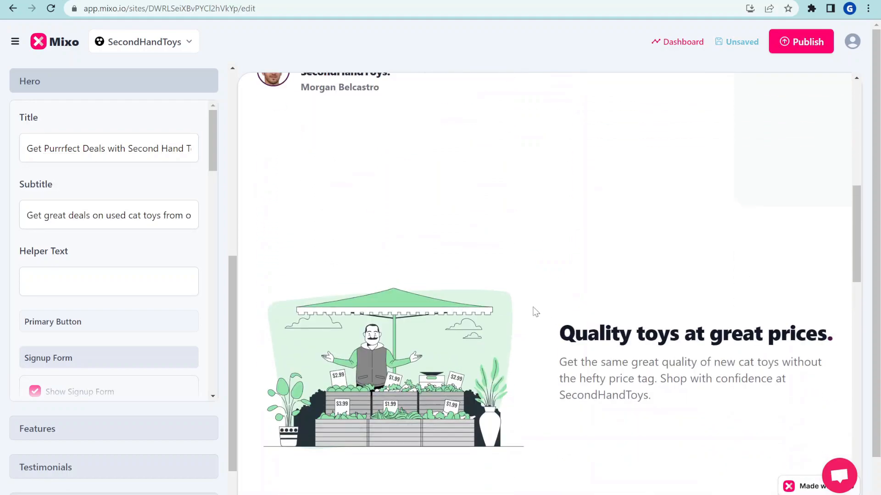
{"action": "scroll", "scroll_direction": "down", "scroll_amount": 3}
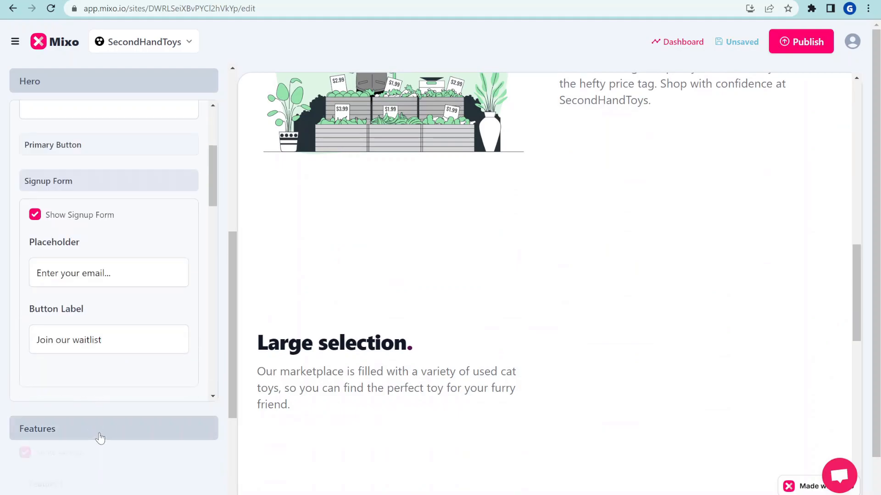
{"action": "left_click", "coordinate": [38, 429]}
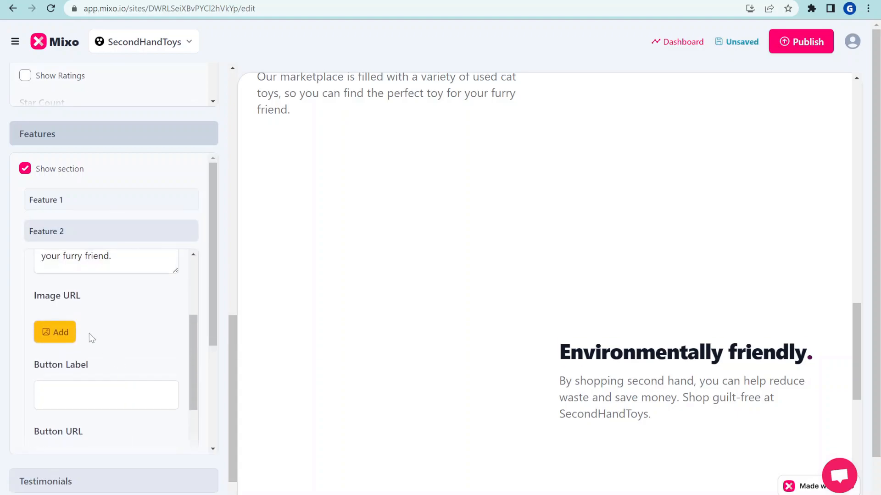
{"action": "scroll", "scroll_direction": "down", "scroll_amount": 3}
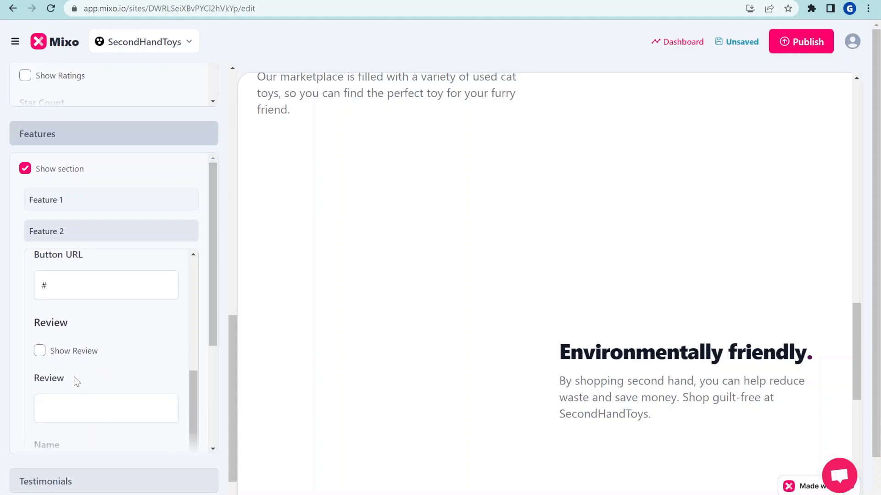
{"action": "left_click", "coordinate": [40, 350]}
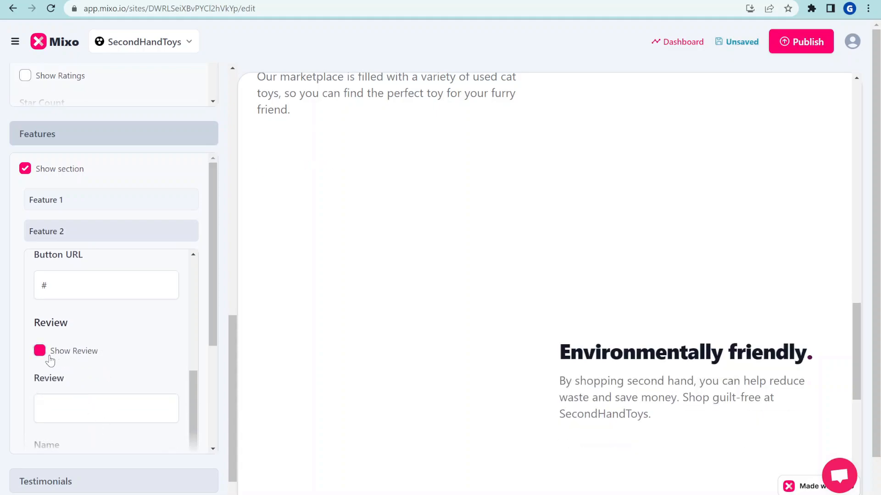
{"action": "left_click", "coordinate": [40, 350]}
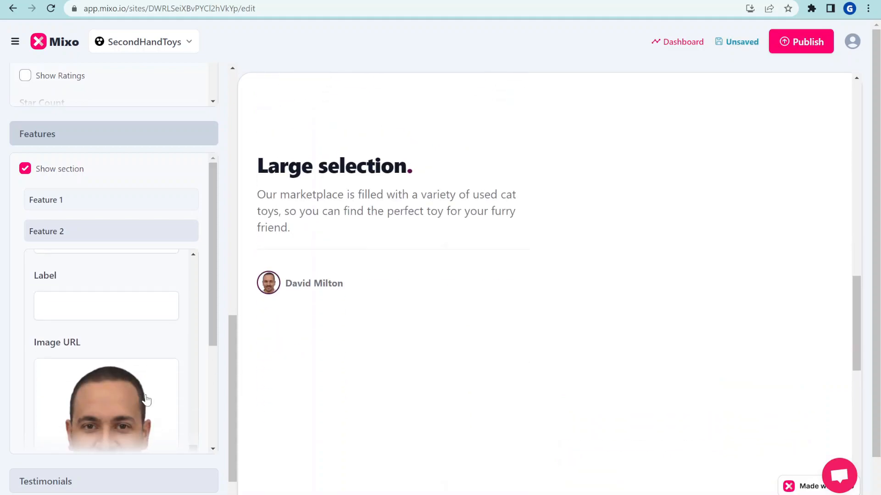
Step: Move down to the testimonial settings panel
{"action": "scroll", "scroll_direction": "down", "scroll_amount": 3}
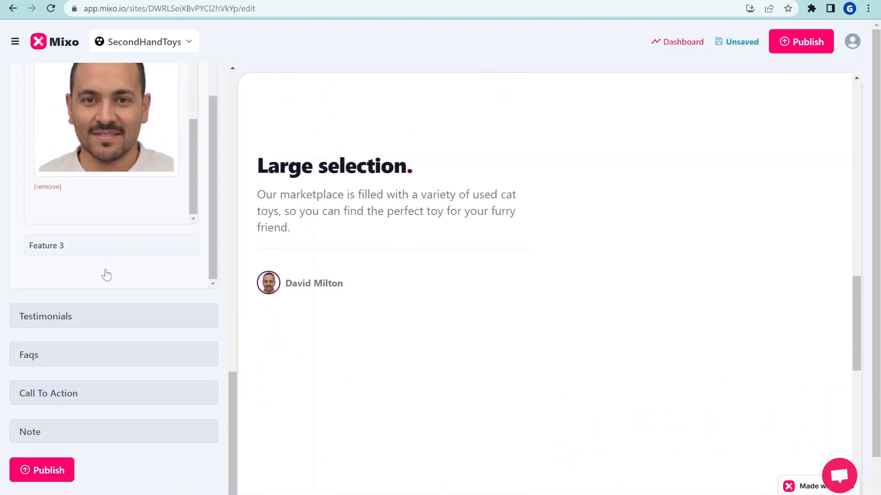
{"action": "left_click", "coordinate": [46, 316]}
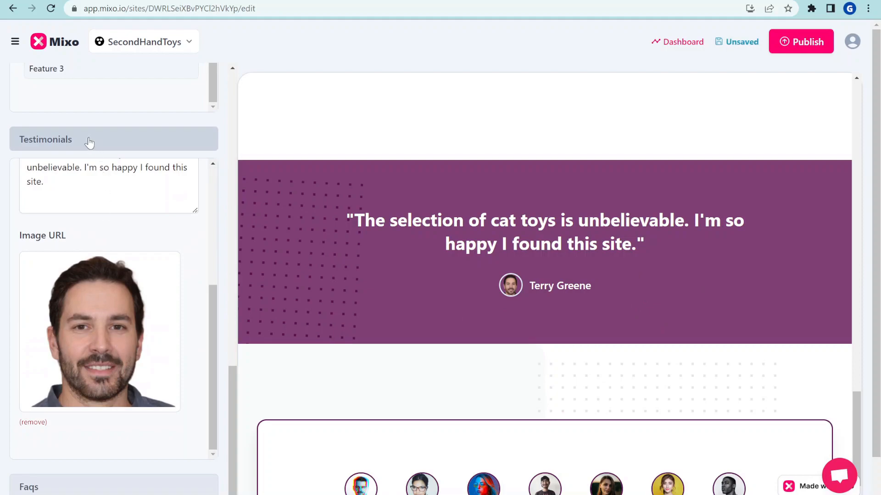
Step: Turn on Show section for the Note panel so the founder note appears
{"action": "scroll", "scroll_direction": "down", "scroll_amount": 3}
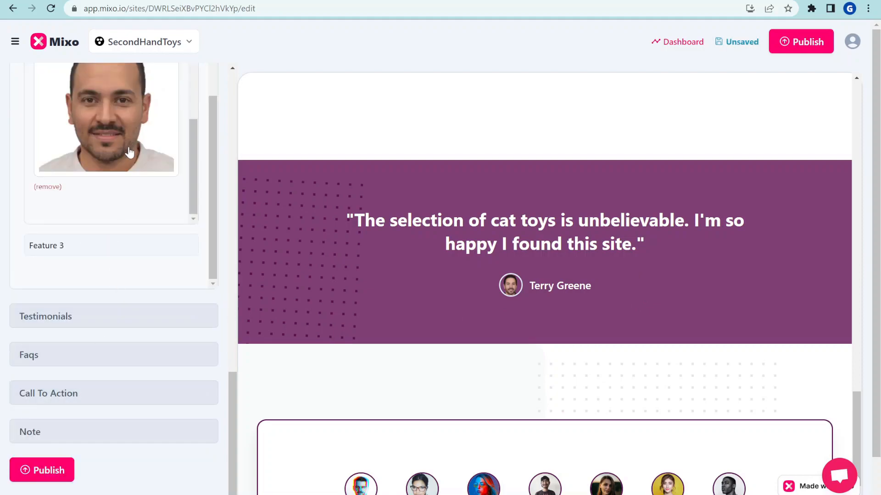
{"action": "scroll", "scroll_direction": "down", "scroll_amount": 3}
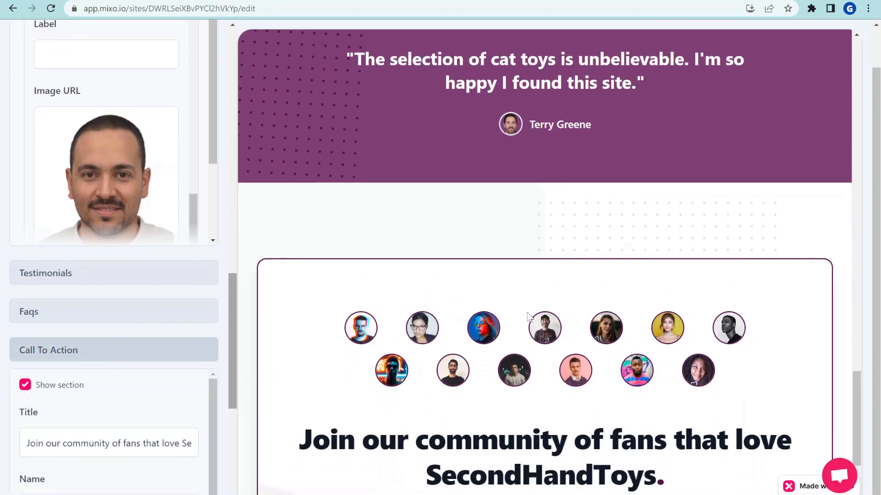
{"action": "scroll", "scroll_direction": "down", "scroll_amount": 3}
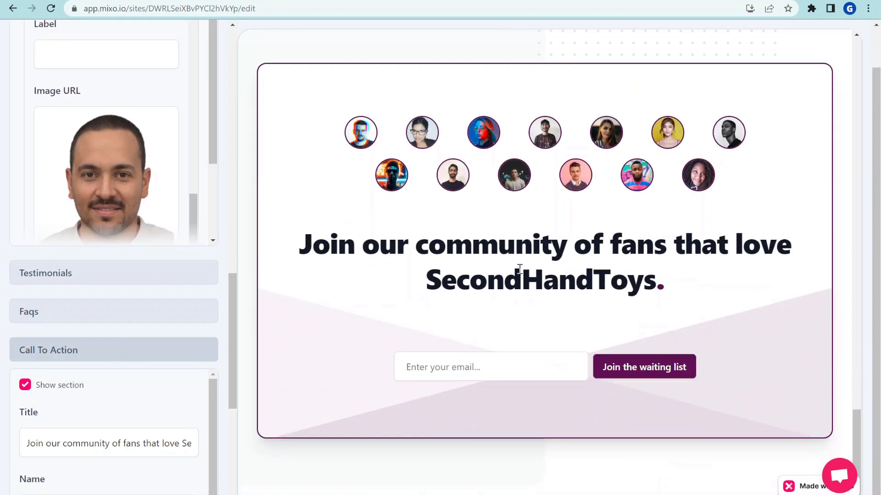
{"action": "scroll", "scroll_direction": "down", "scroll_amount": 3}
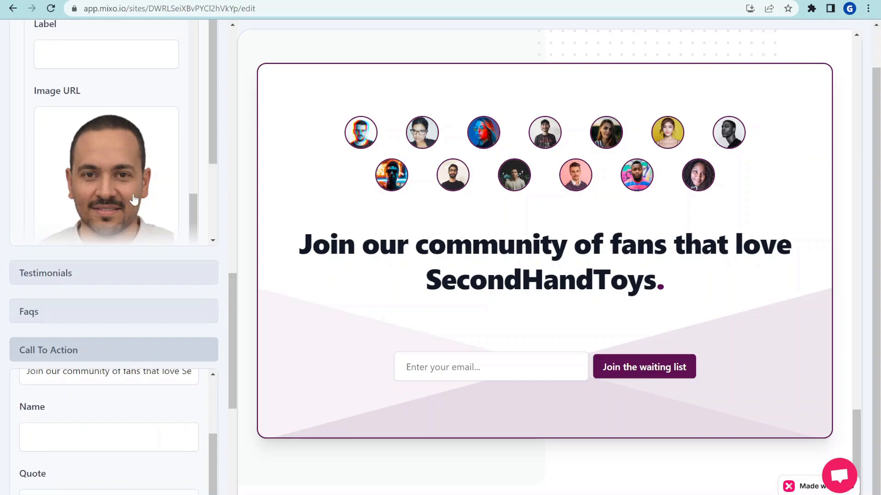
{"action": "scroll", "scroll_direction": "down", "scroll_amount": 3}
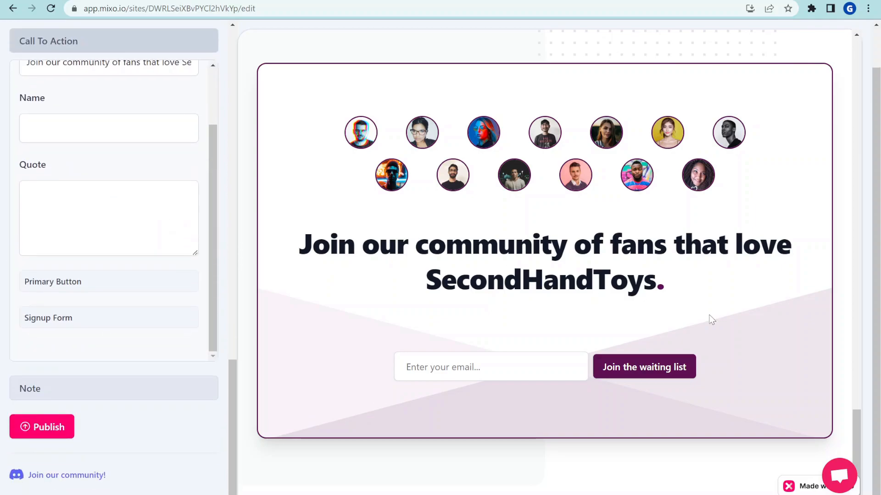
{"action": "mouse_move", "coordinate": [533, 351]}
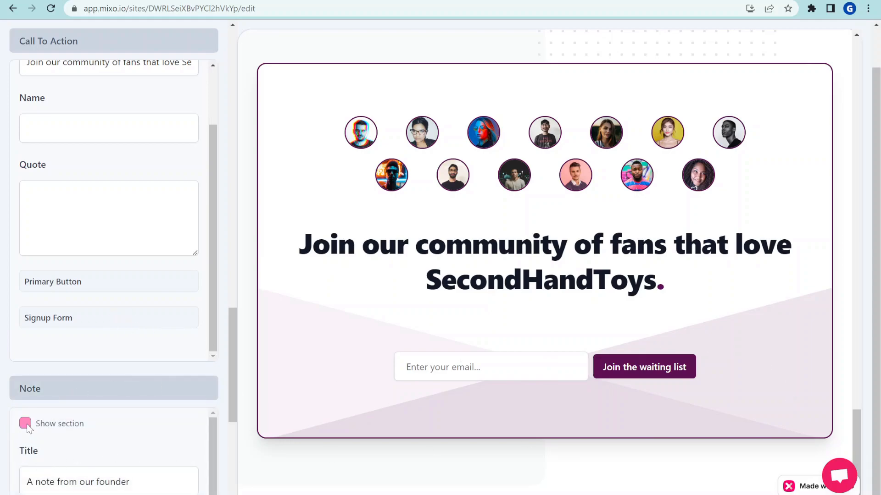
{"action": "left_click", "coordinate": [25, 424]}
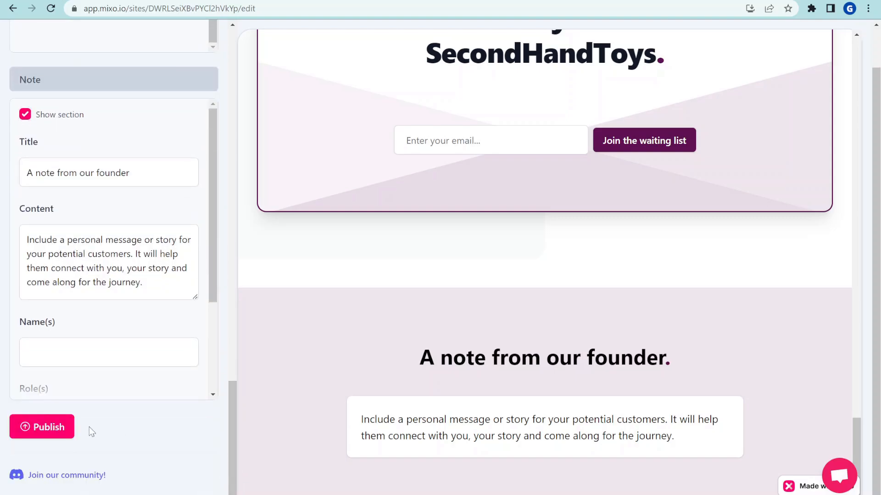
Step: Publish the site to its public mixo.io address and view the live page
{"action": "left_click", "coordinate": [41, 426]}
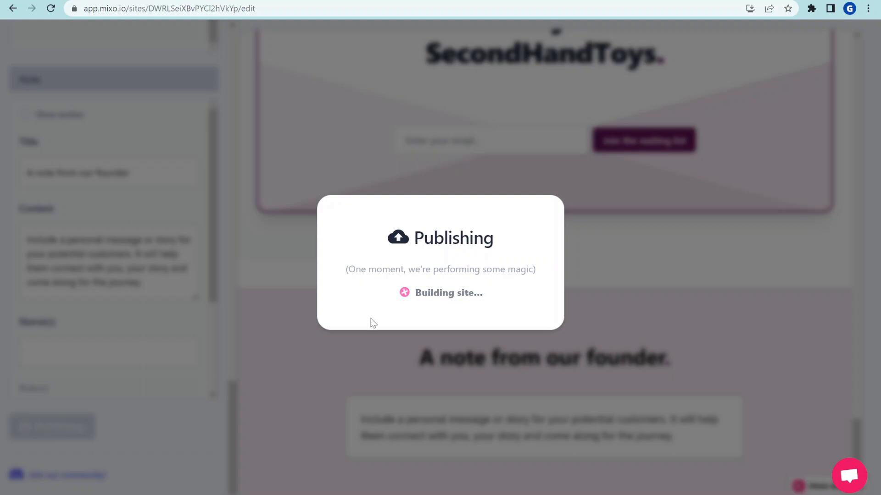
{"action": "mouse_move", "coordinate": [429, 304]}
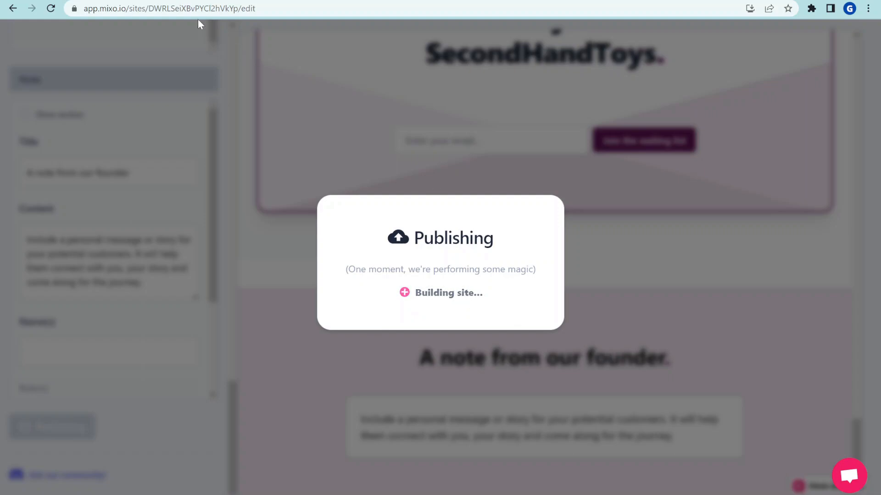
{"action": "mouse_move", "coordinate": [437, 95]}
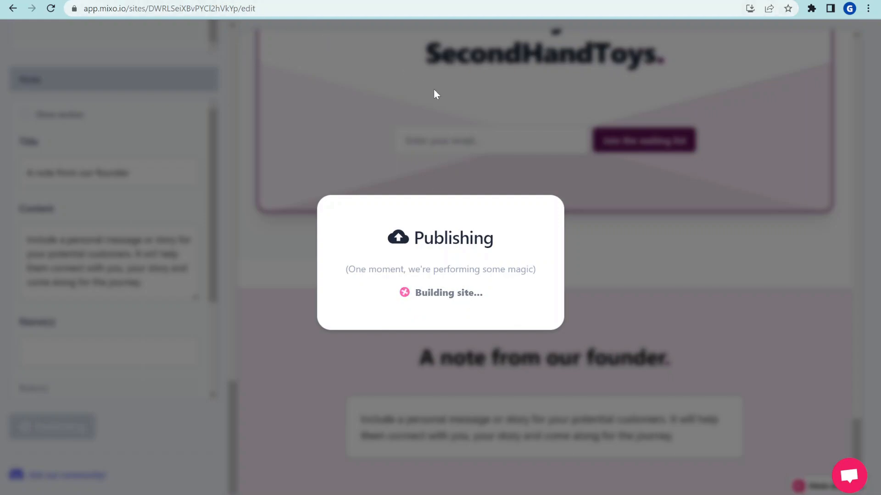
{"action": "mouse_move", "coordinate": [565, 154]}
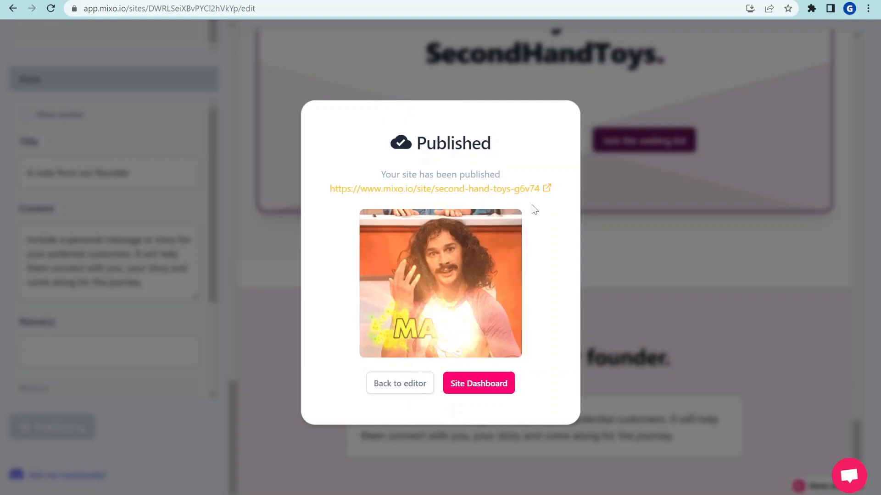
{"action": "left_click", "coordinate": [478, 384]}
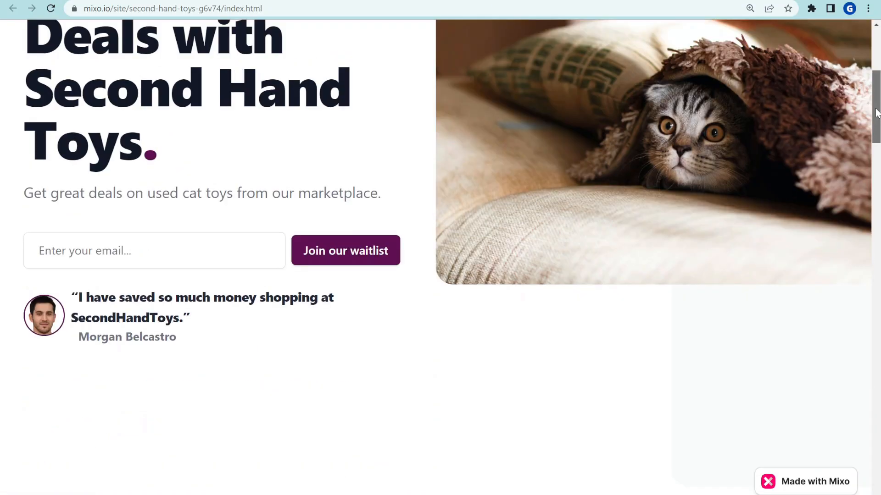
{"action": "scroll", "scroll_direction": "down", "scroll_amount": 3}
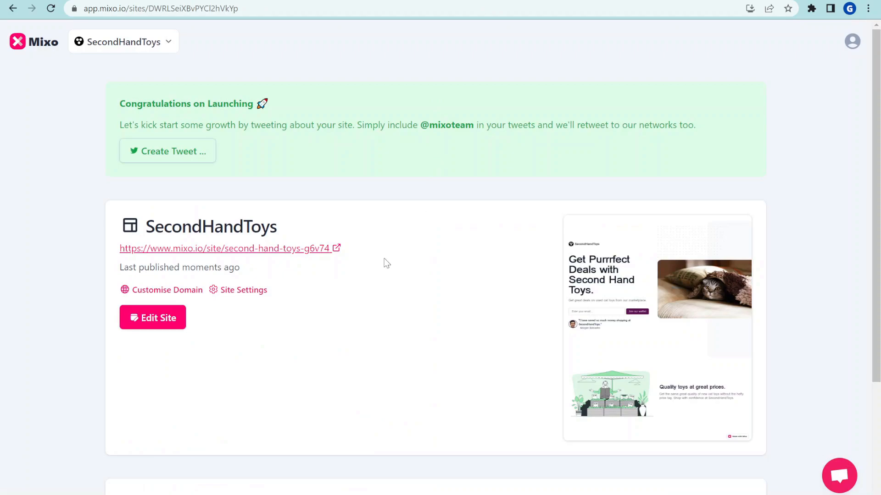
{"action": "mouse_move", "coordinate": [167, 290]}
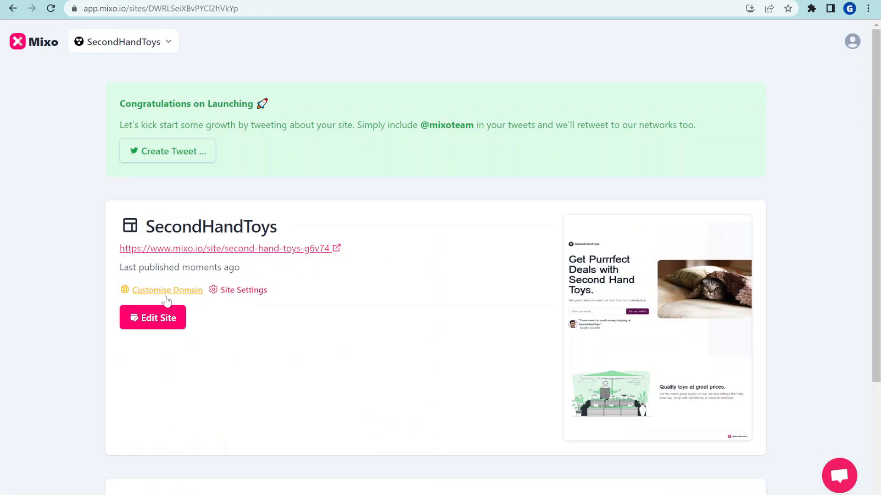
{"action": "left_click", "coordinate": [242, 290]}
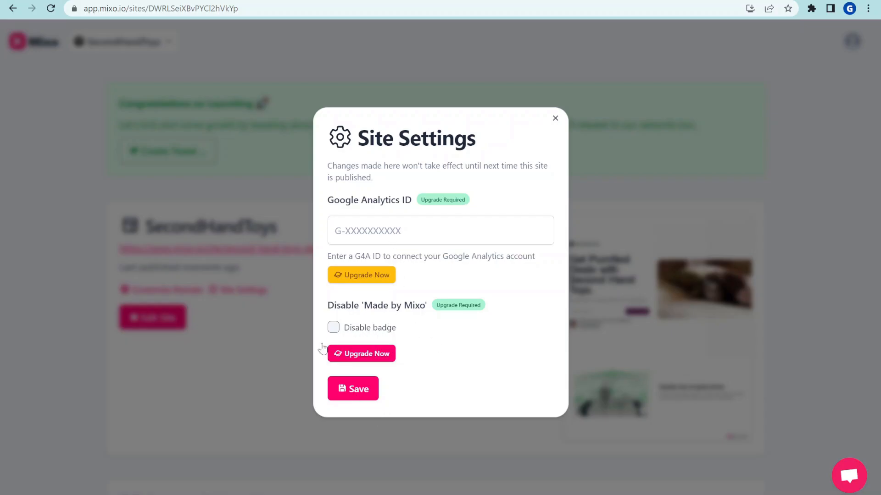
{"action": "left_click", "coordinate": [555, 118]}
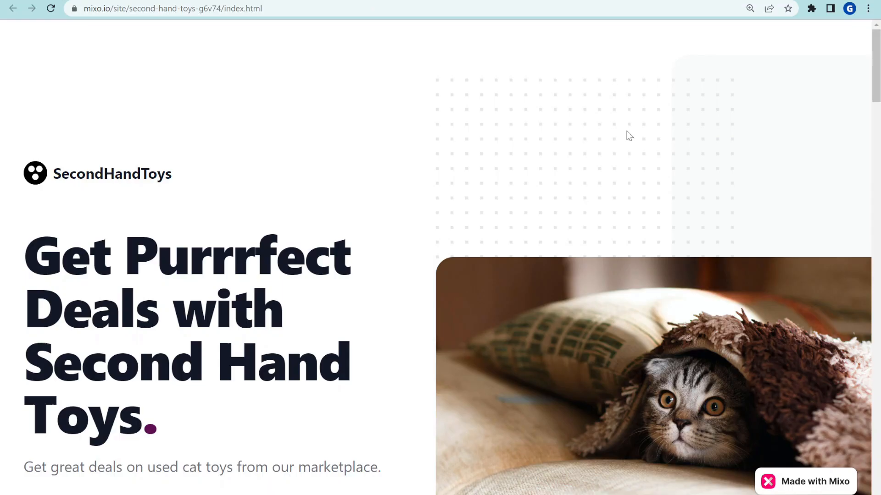
Step: Scroll the live cat-toy page, then the ChartEasy example down to 'Automate your workflow'
{"action": "scroll", "scroll_direction": "down", "scroll_amount": 3}
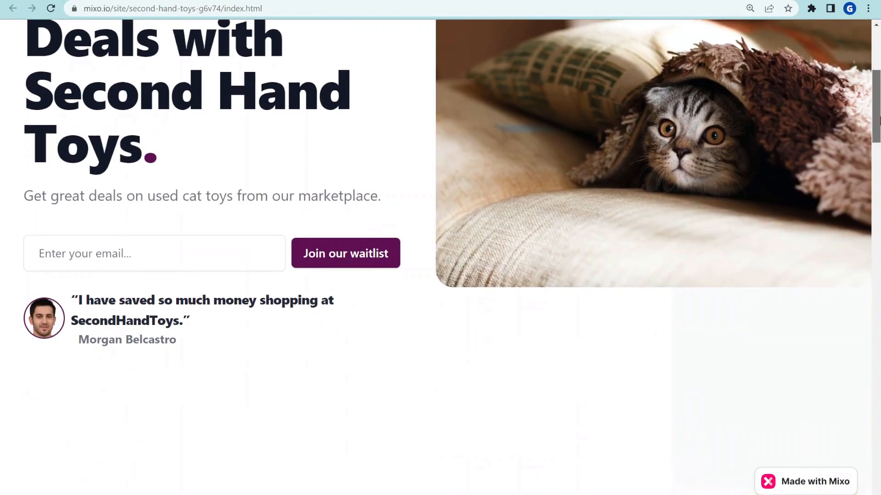
{"action": "scroll", "scroll_direction": "down", "scroll_amount": 3}
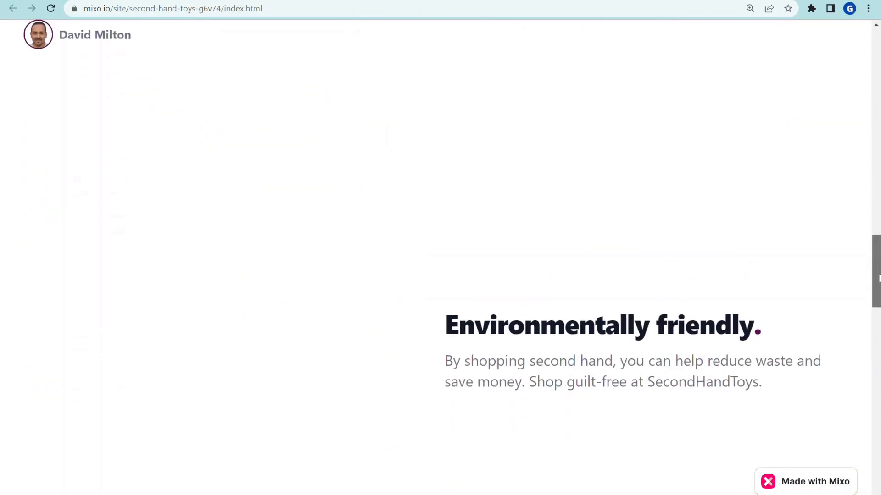
{"action": "scroll", "scroll_direction": "down", "scroll_amount": 3}
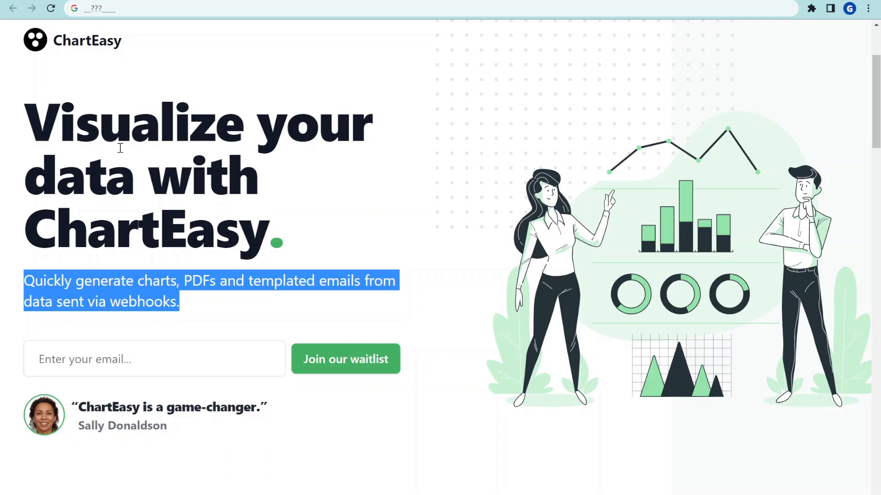
{"action": "scroll", "scroll_direction": "down", "scroll_amount": 3}
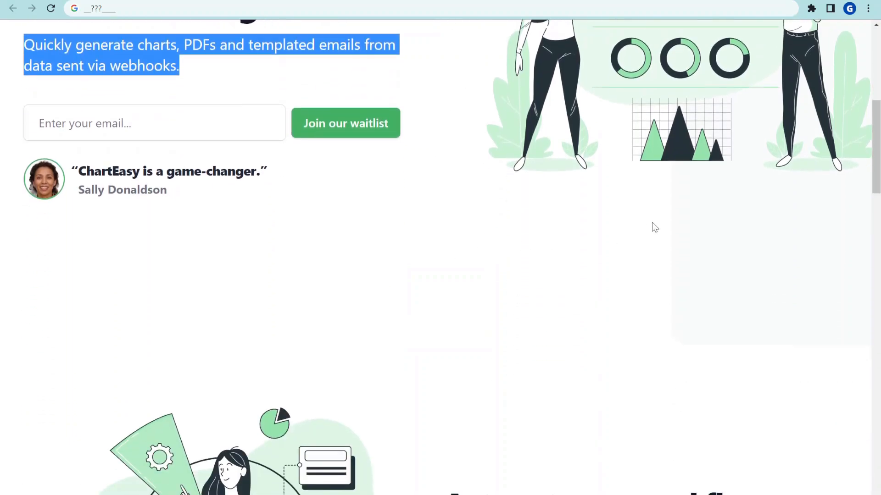
{"action": "scroll", "scroll_direction": "down", "scroll_amount": 3}
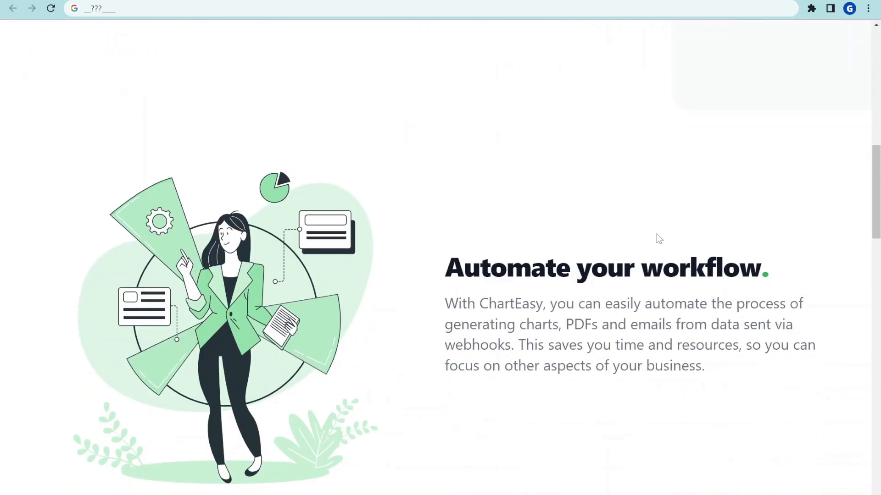